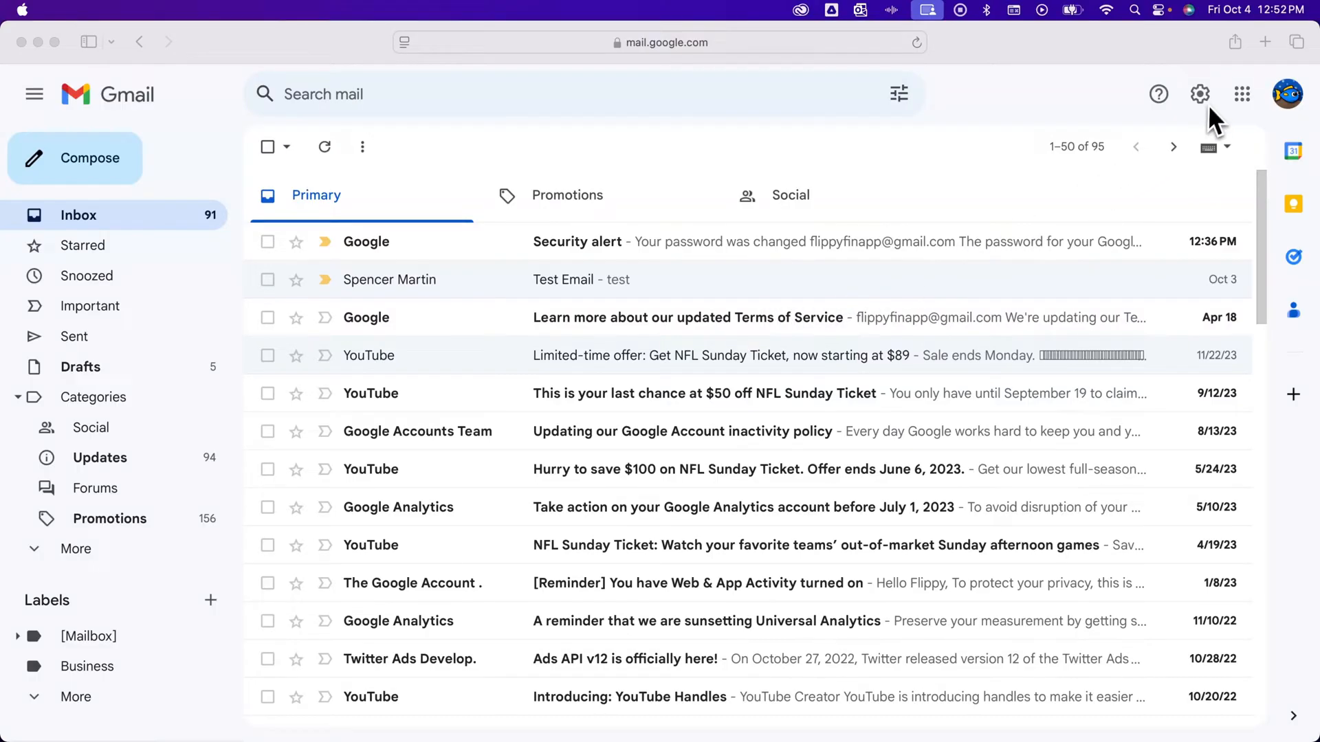
Go from the gear's Quick settings panel to Gmail's full settings page on the General tab.
{"action": "left_click", "coordinate": [1201, 94]}
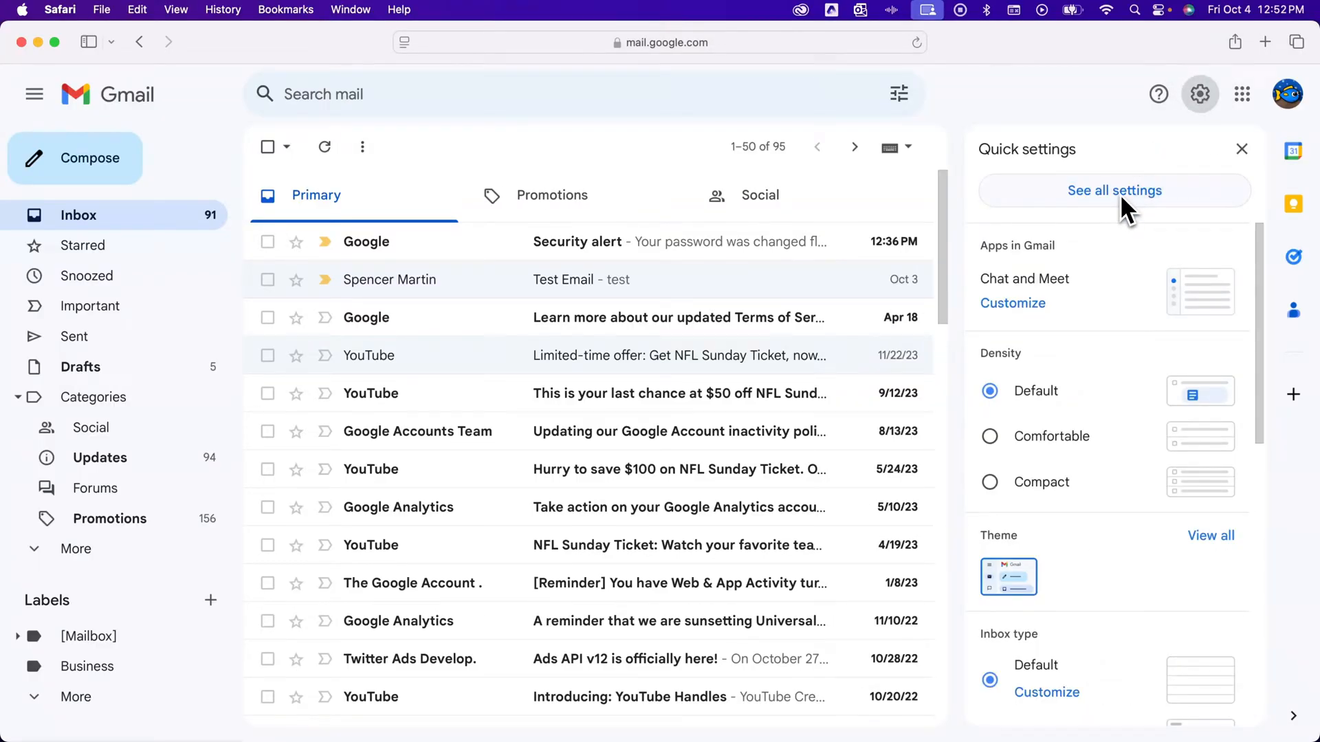
{"action": "left_click", "coordinate": [1114, 190]}
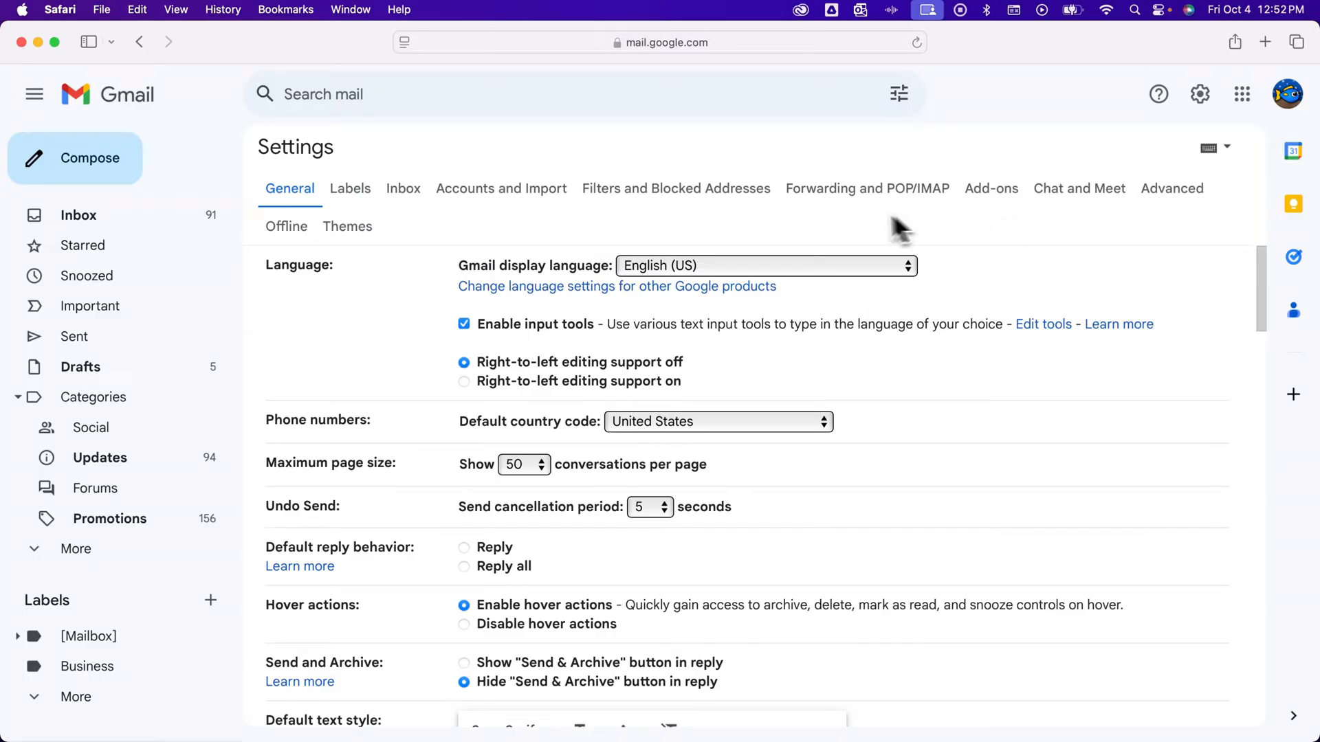
{"action": "mouse_move", "coordinate": [661, 202]}
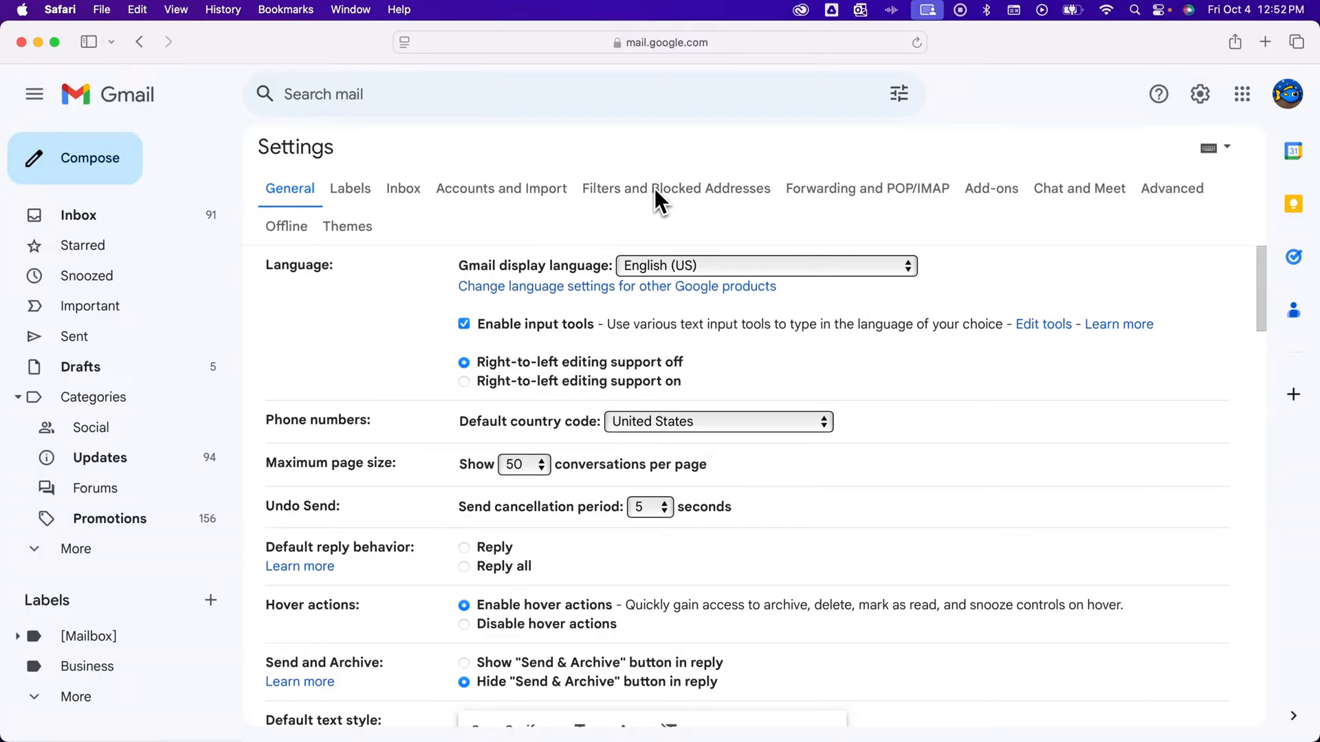
Unblock the blocked sender in Filters and Blocked Addresses, confirming so no blocked addresses remain.
{"action": "left_click", "coordinate": [677, 188]}
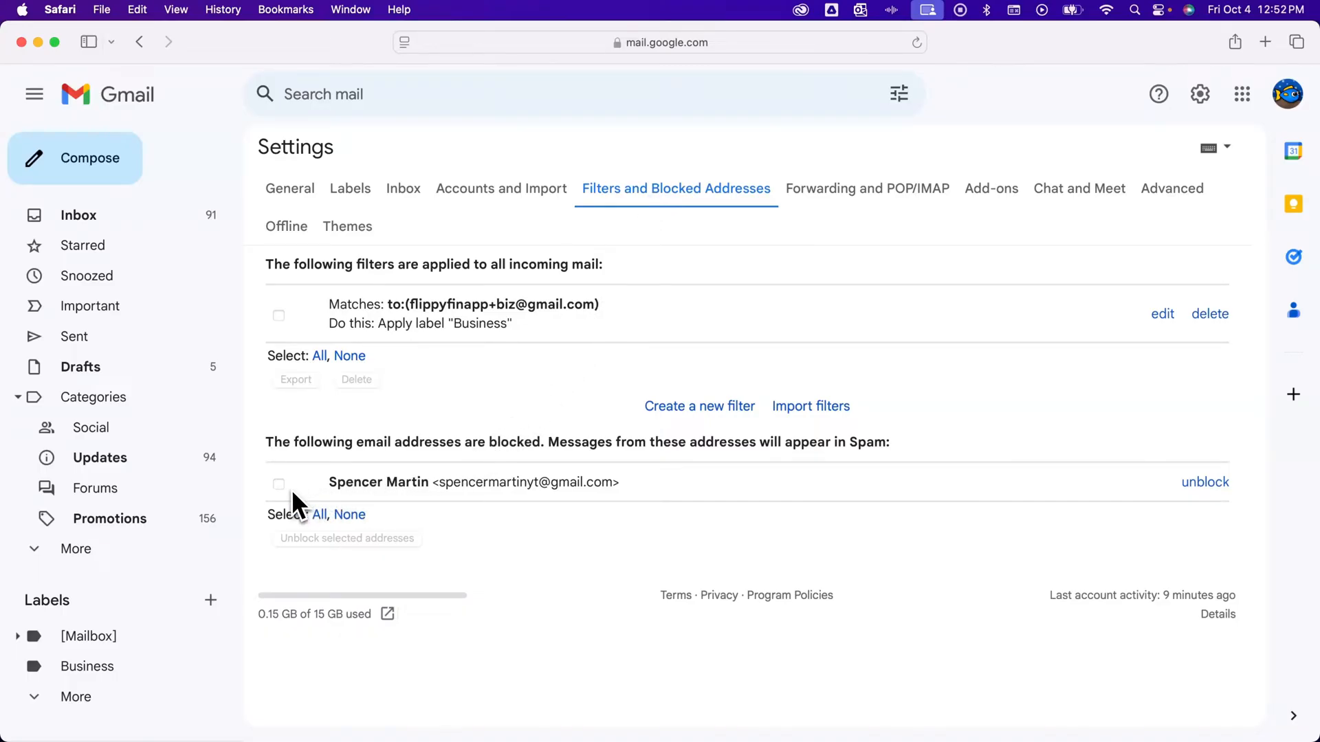
{"action": "left_click", "coordinate": [279, 483]}
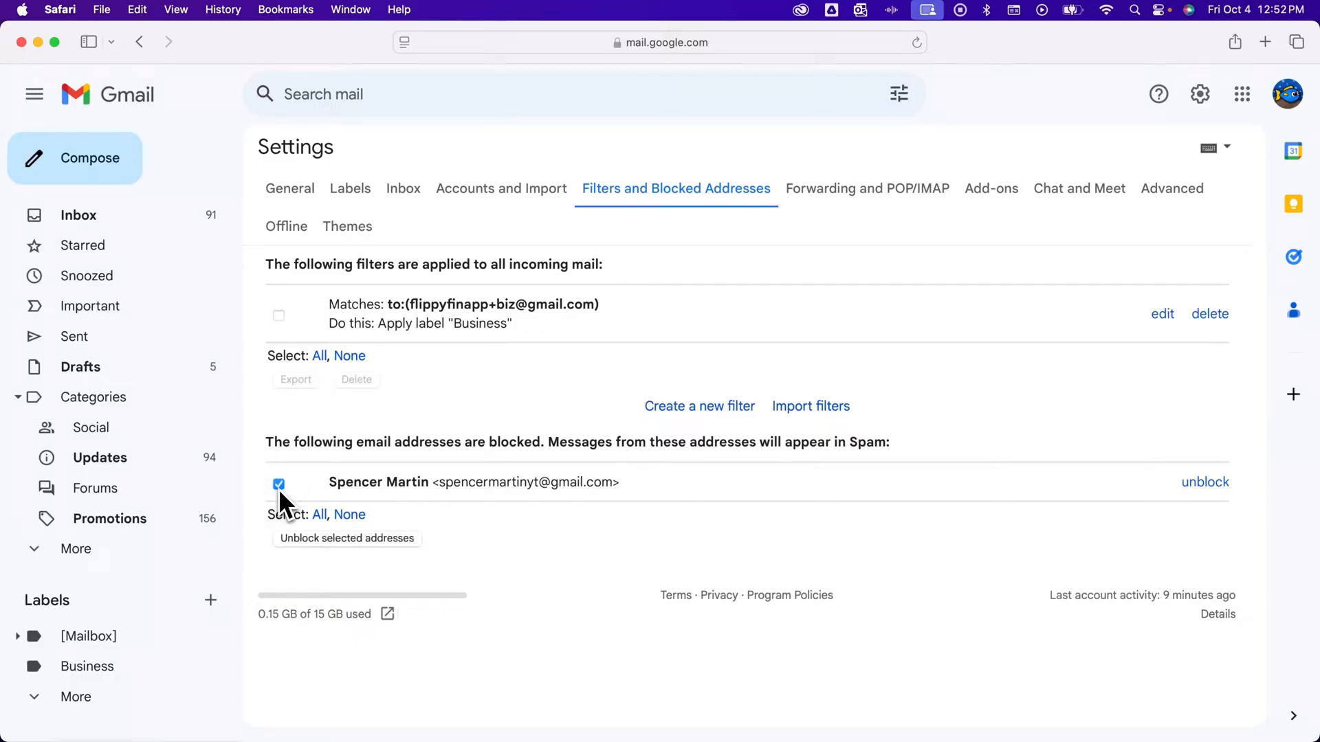
{"action": "mouse_move", "coordinate": [304, 558]}
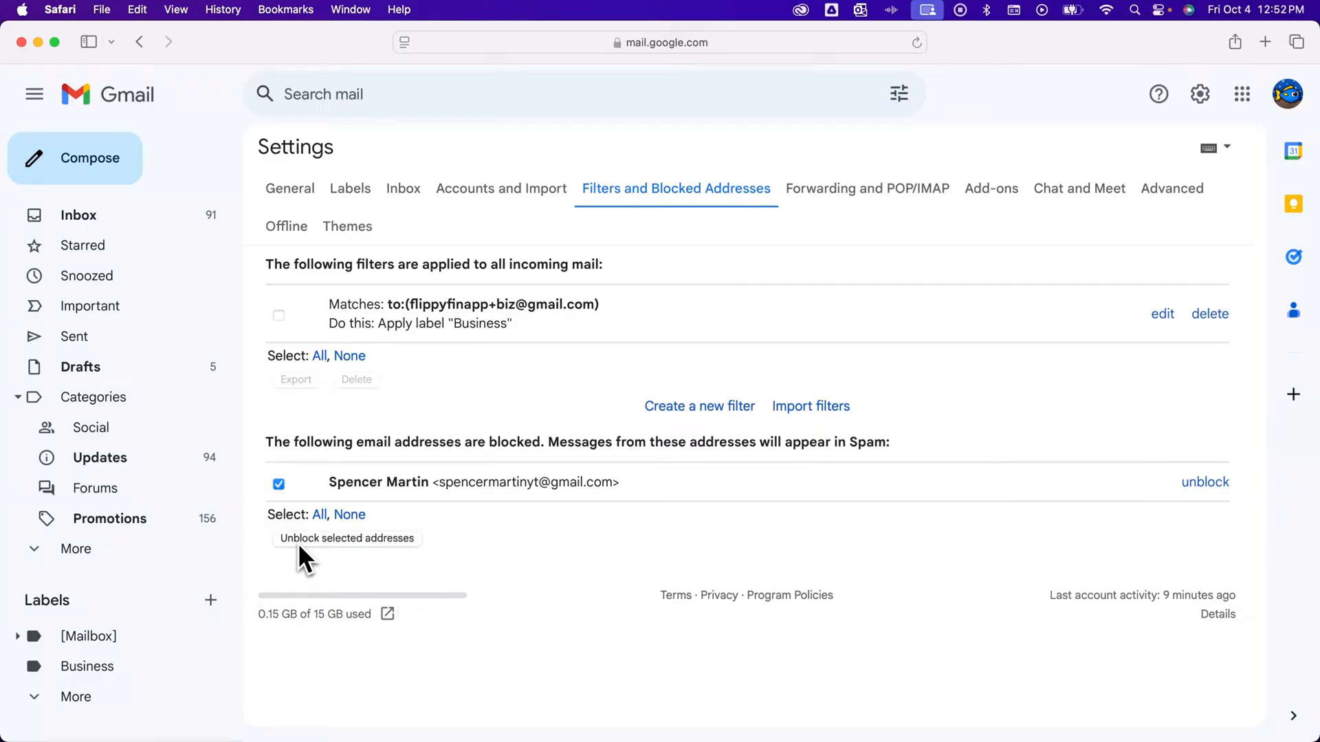
{"action": "mouse_move", "coordinate": [1100, 508]}
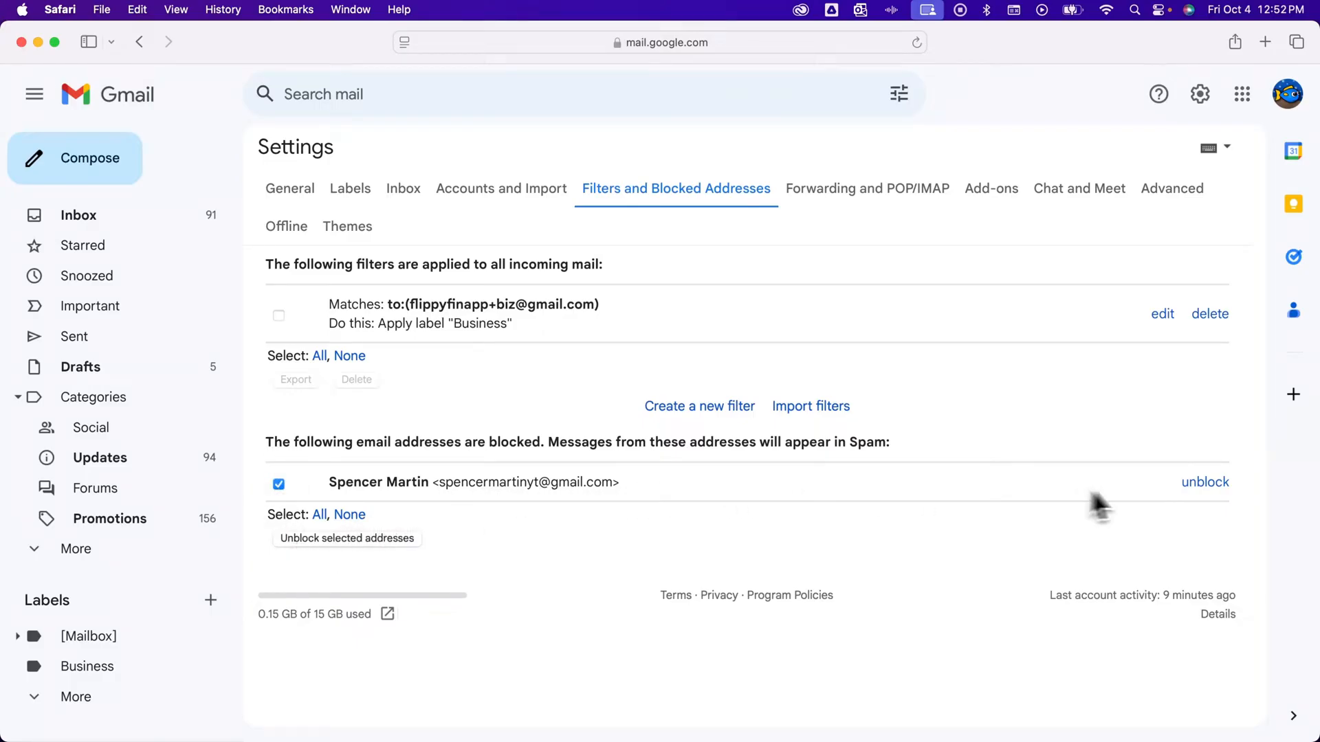
{"action": "mouse_move", "coordinate": [1206, 481]}
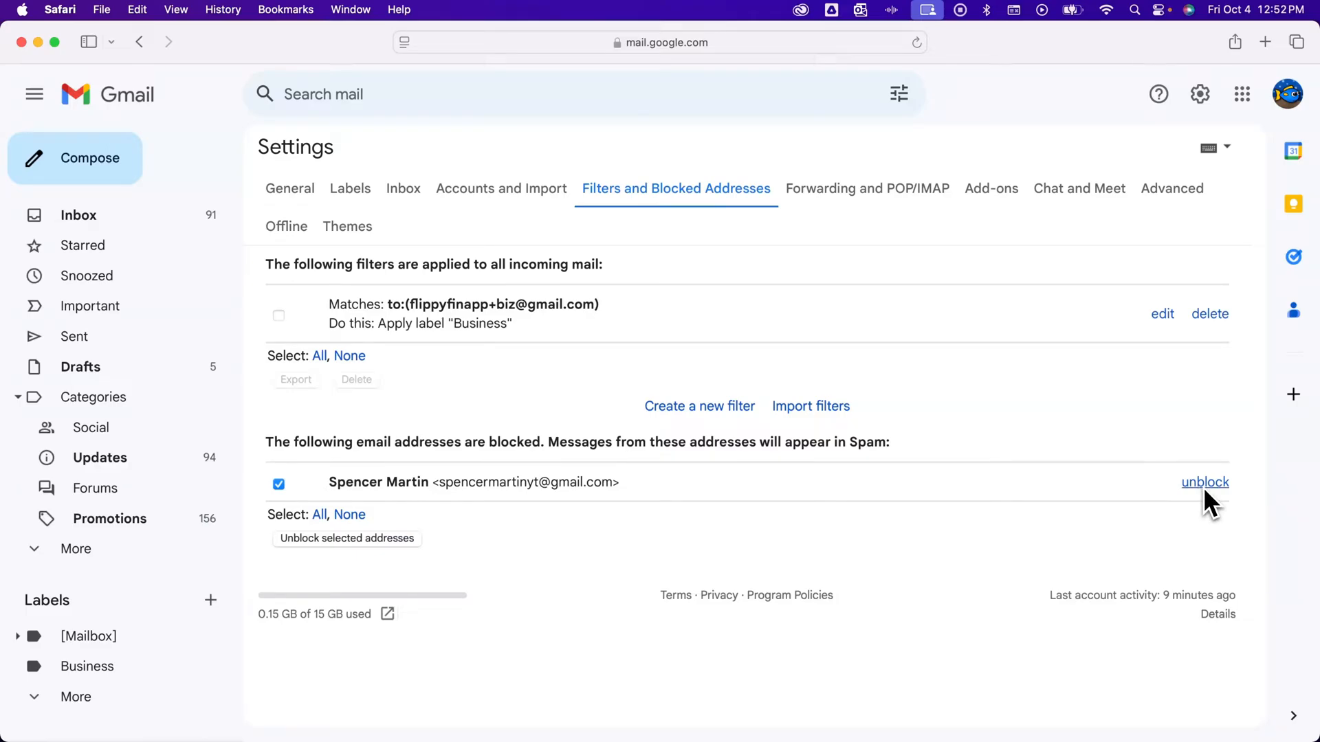
{"action": "left_click", "coordinate": [1204, 481]}
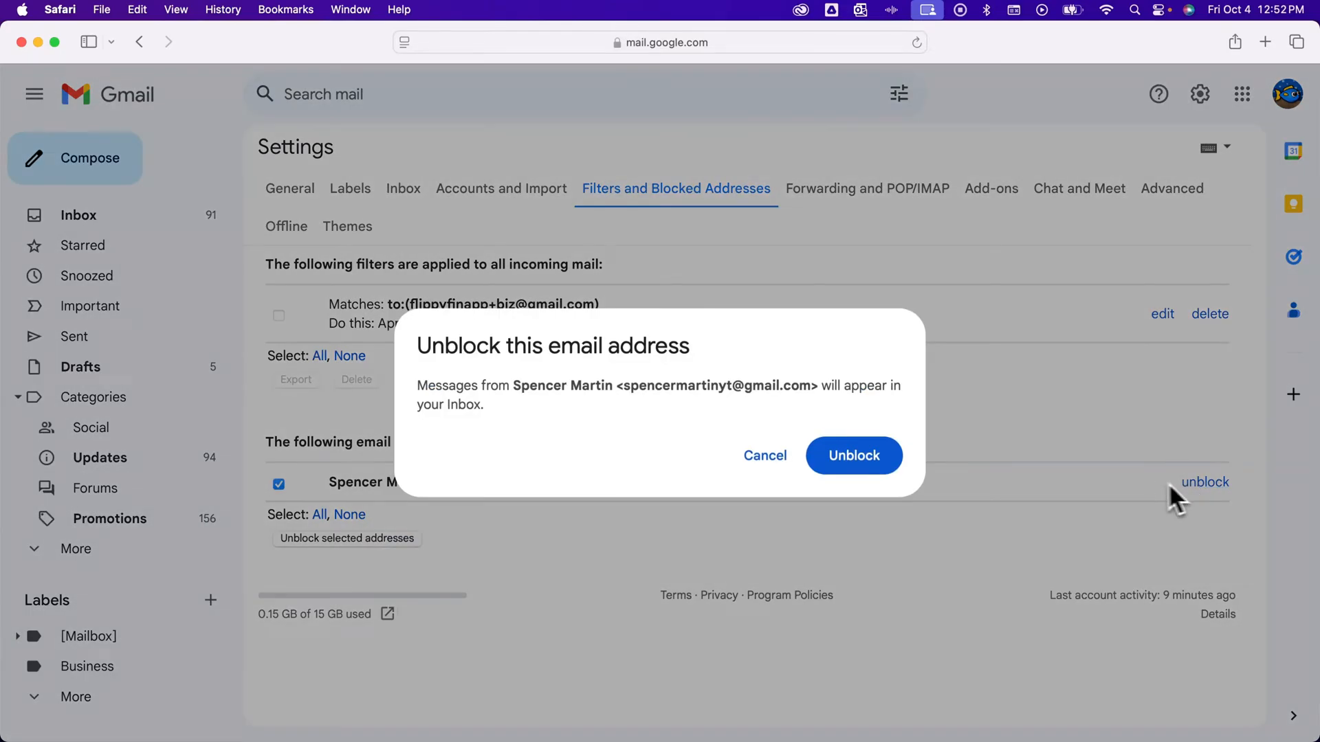
{"action": "mouse_move", "coordinate": [854, 455]}
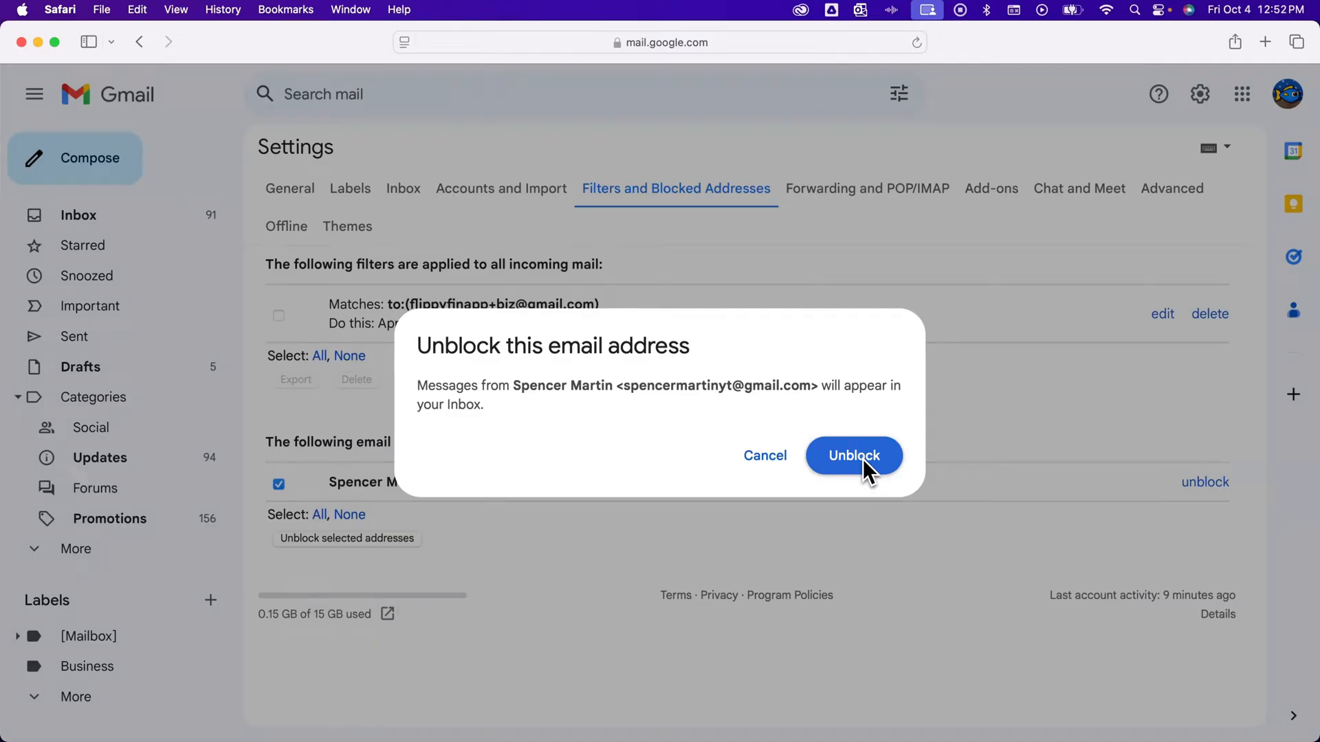
{"action": "left_click", "coordinate": [853, 456]}
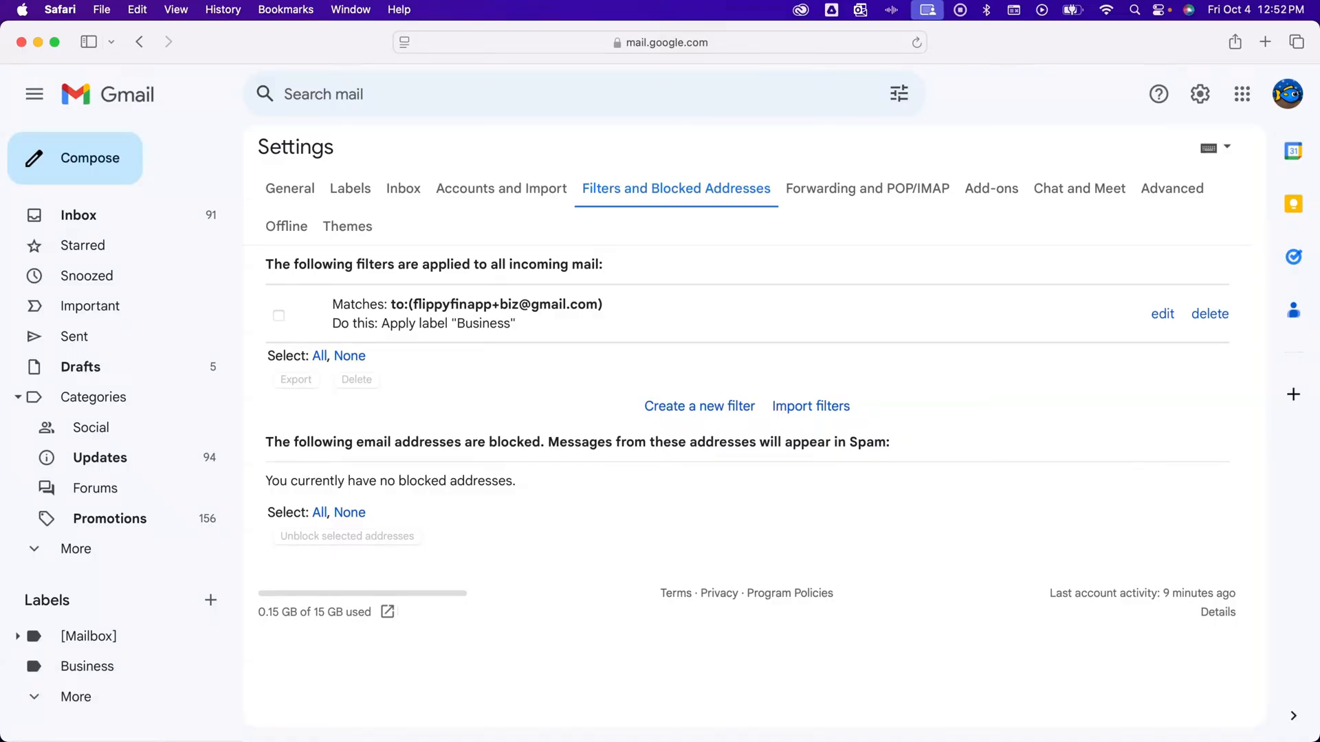
{"action": "mouse_move", "coordinate": [700, 491]}
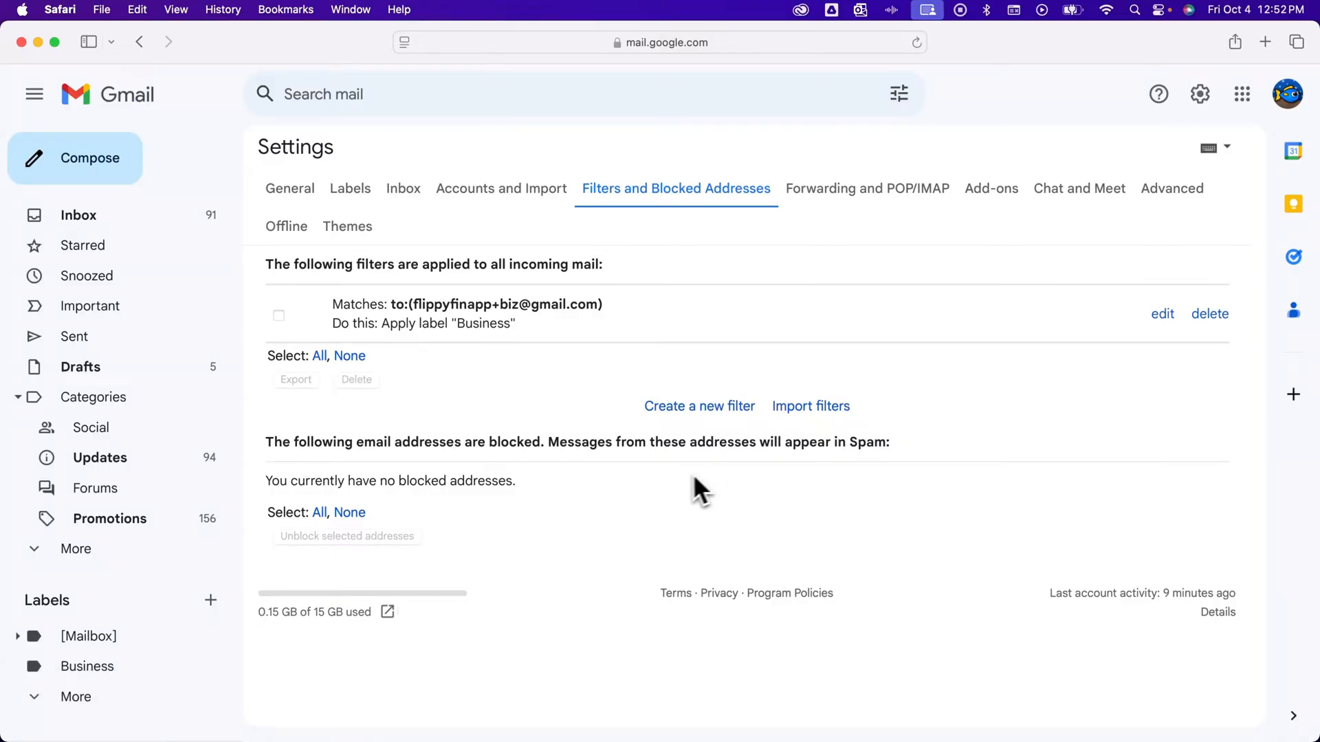
{"action": "mouse_move", "coordinate": [563, 501]}
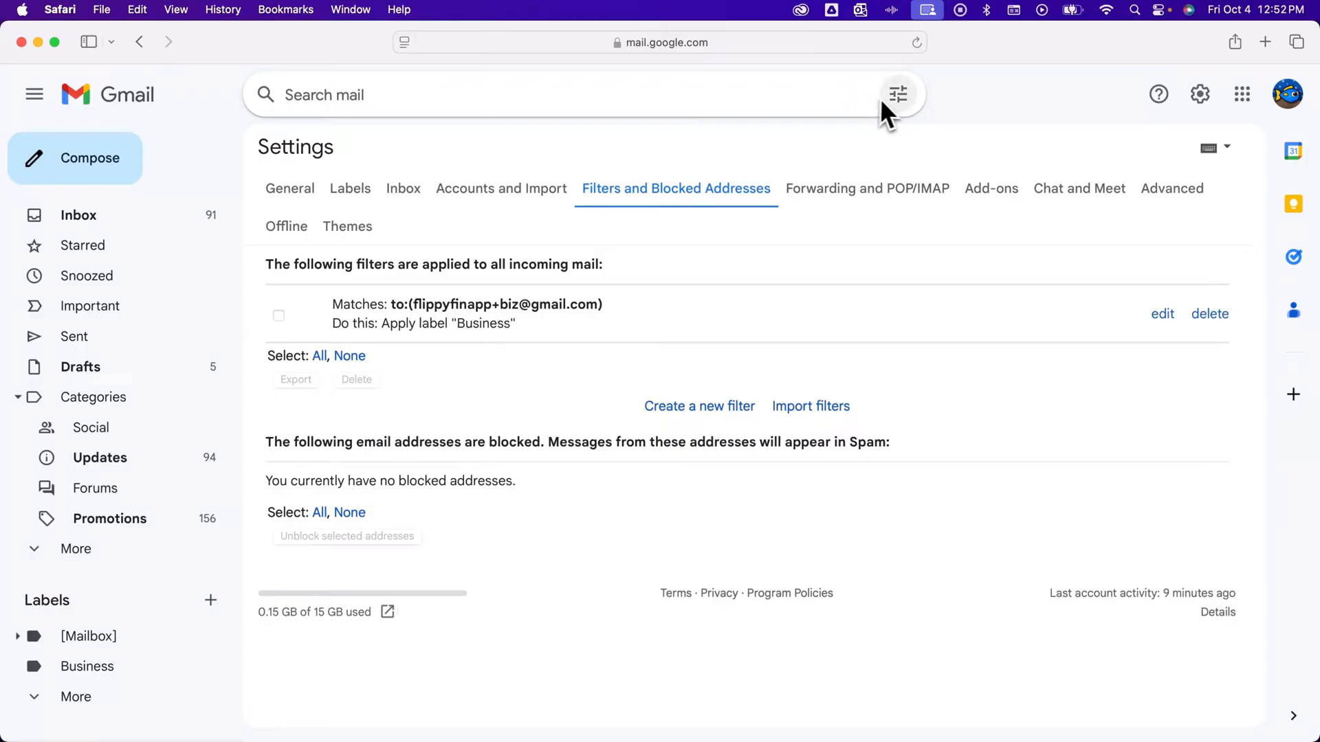
Start a filter from search options with the sender's address in From, reaching the filter actions.
{"action": "left_click", "coordinate": [898, 94]}
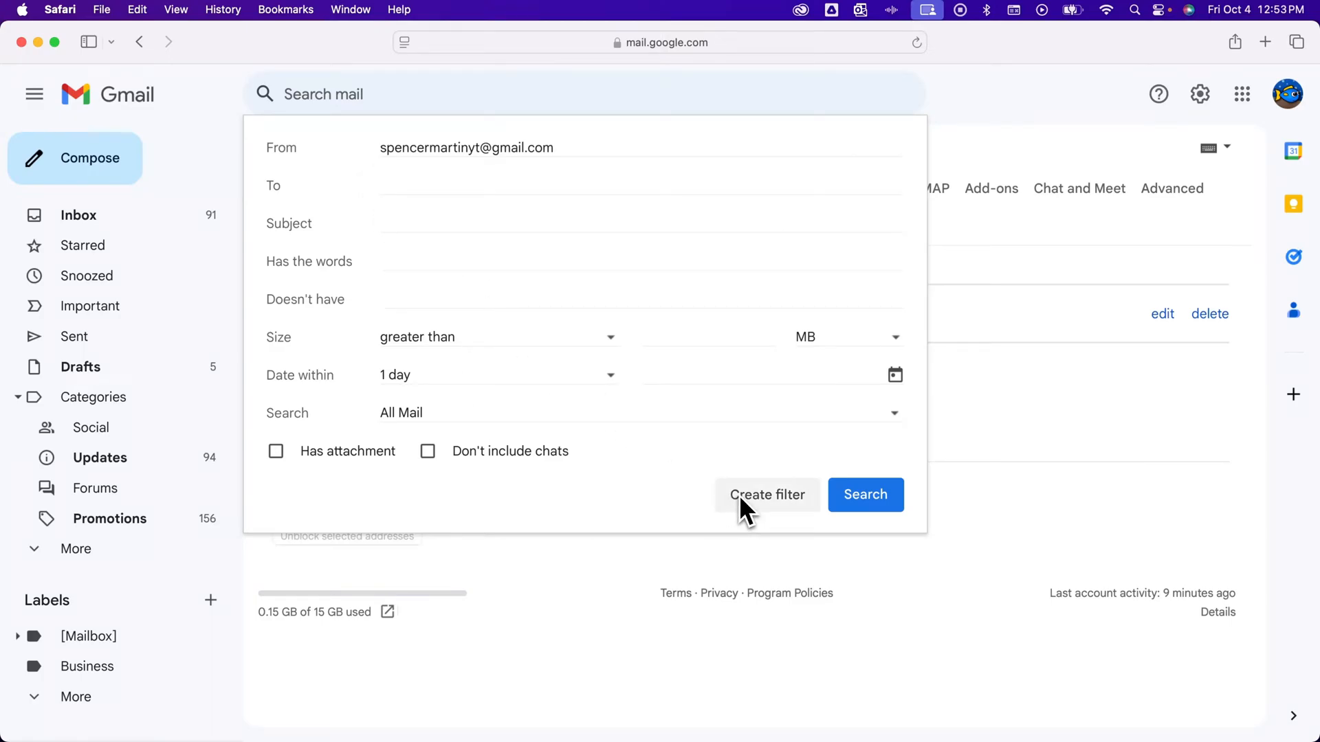
{"action": "left_click", "coordinate": [766, 495]}
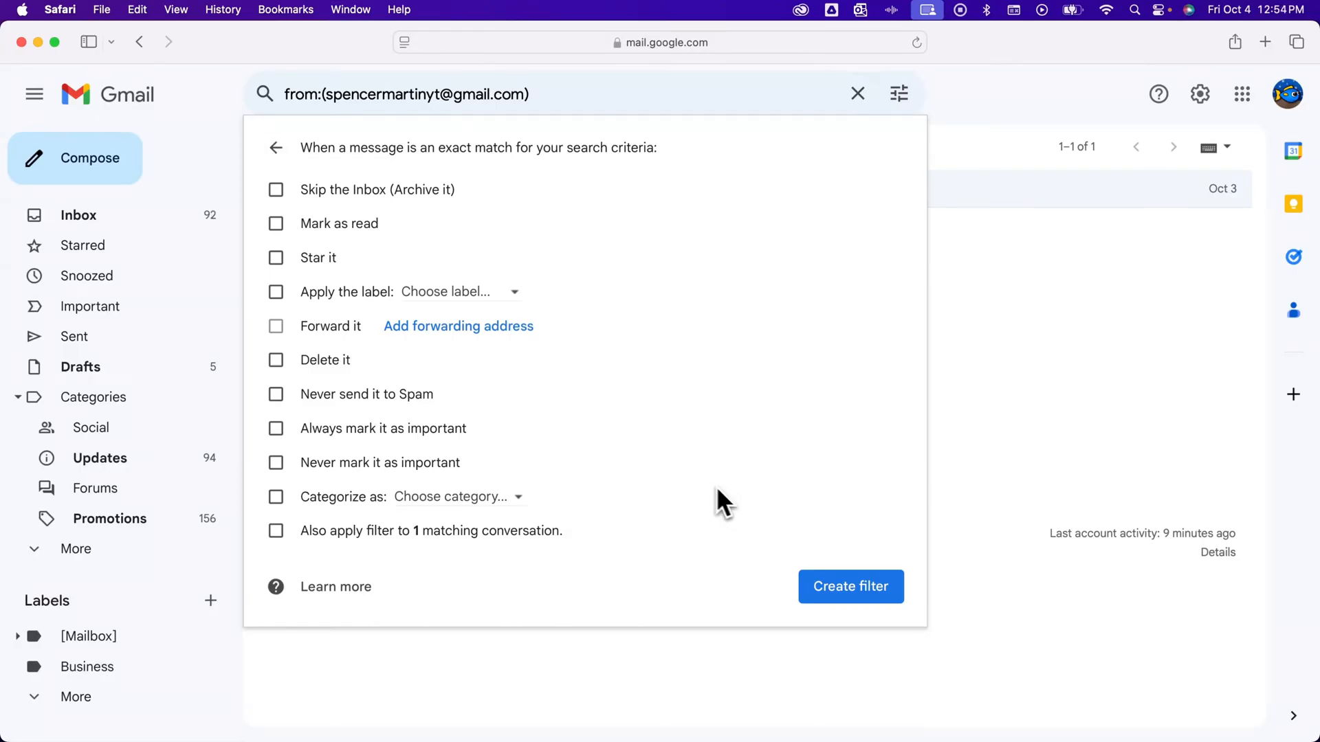
{"action": "mouse_move", "coordinate": [286, 428]}
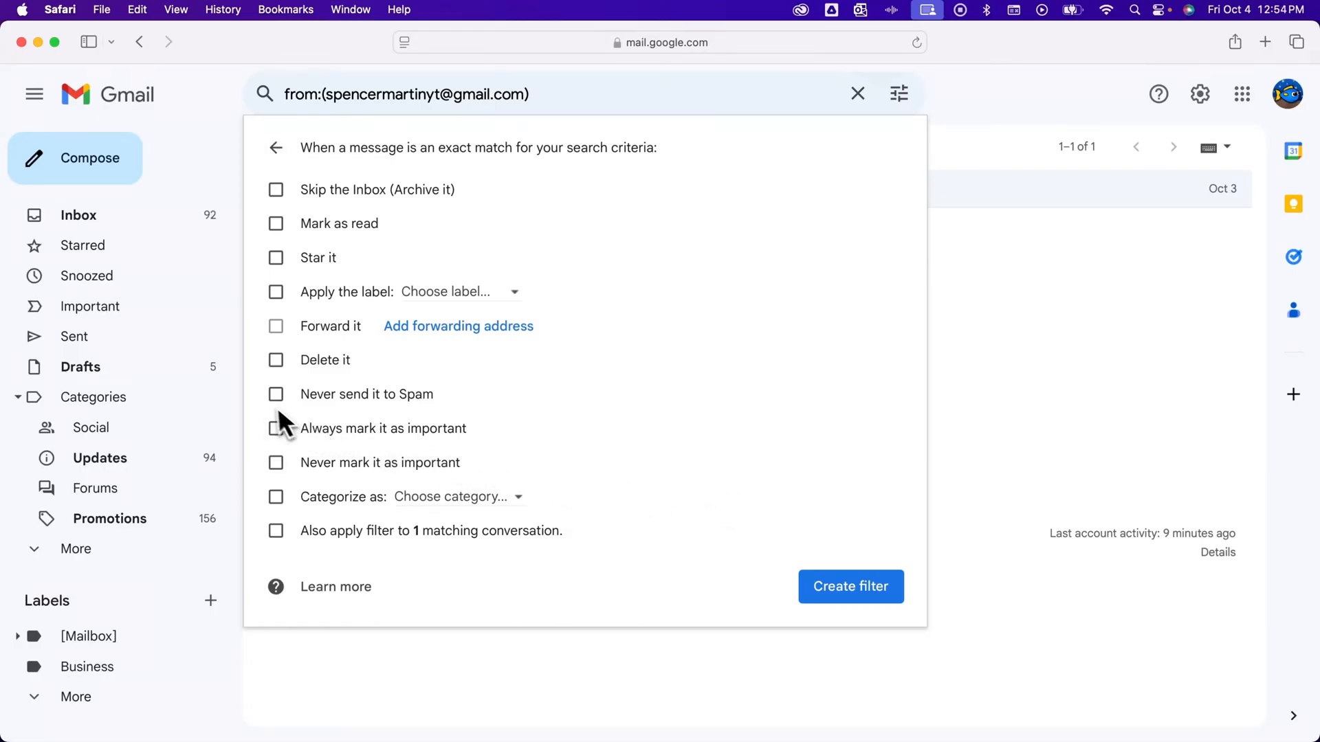
Create the filter: never send to Spam, categorize as Primary, also applied to matching conversations.
{"action": "left_click", "coordinate": [275, 394]}
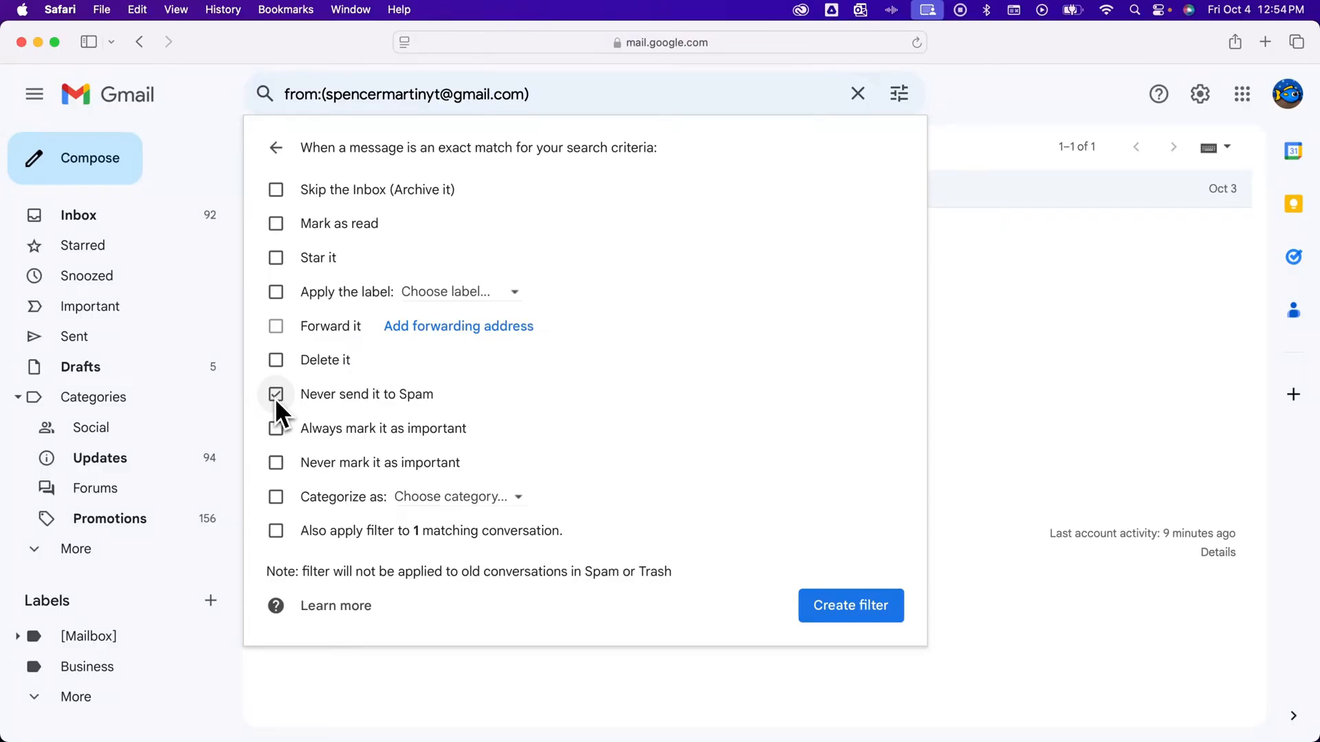
{"action": "left_click", "coordinate": [275, 395]}
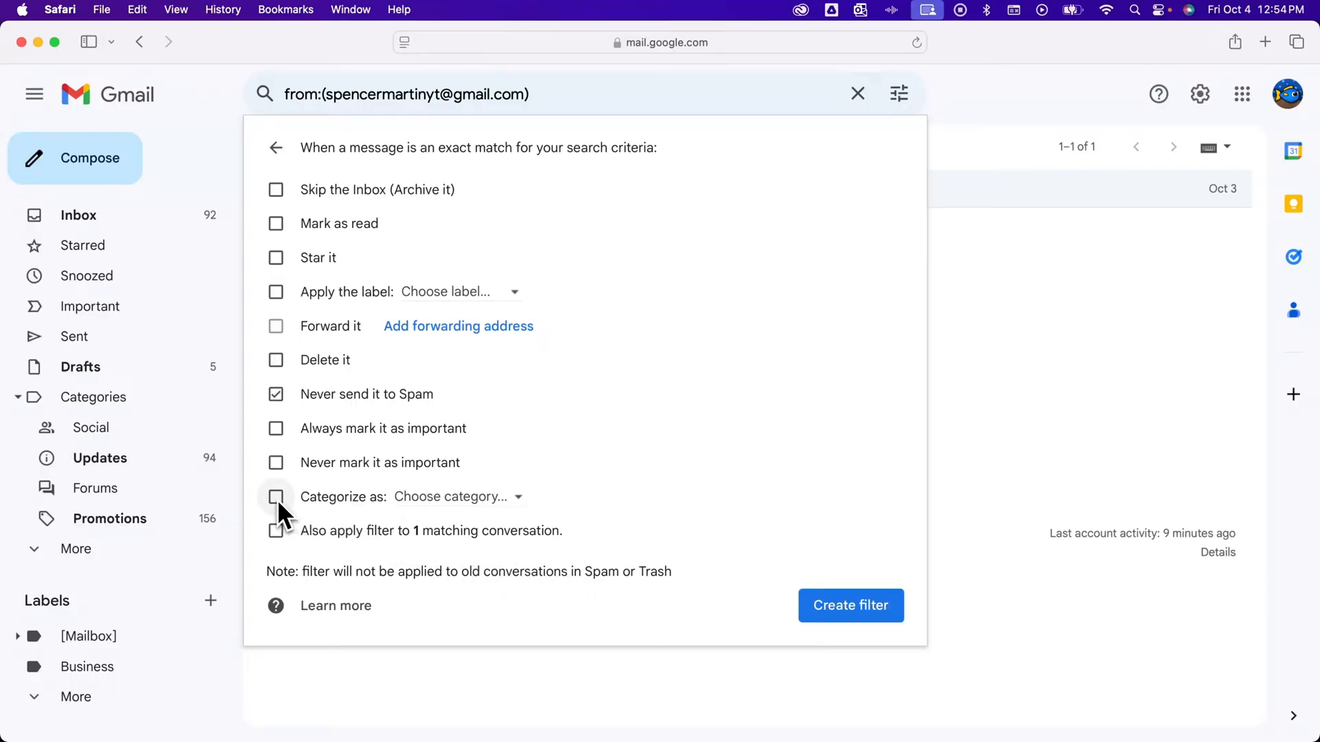
{"action": "left_click", "coordinate": [456, 496]}
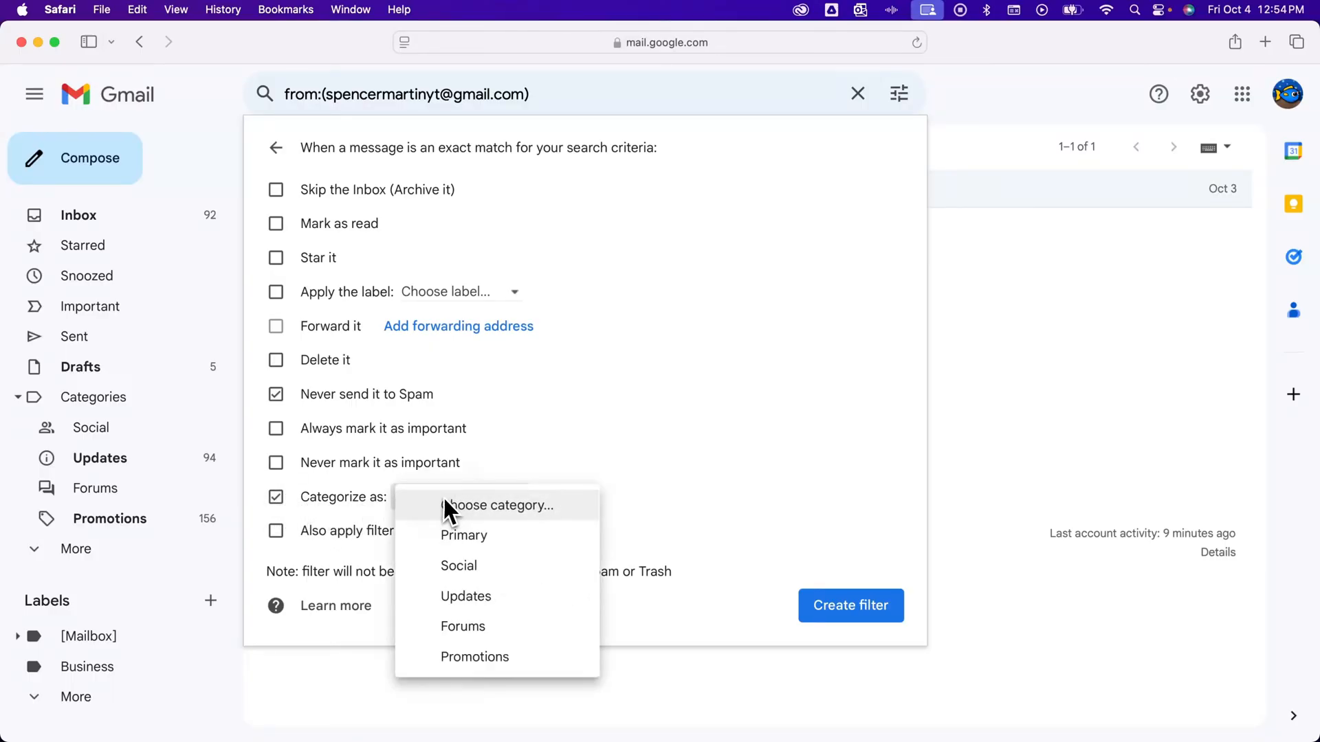
{"action": "left_click", "coordinate": [463, 535]}
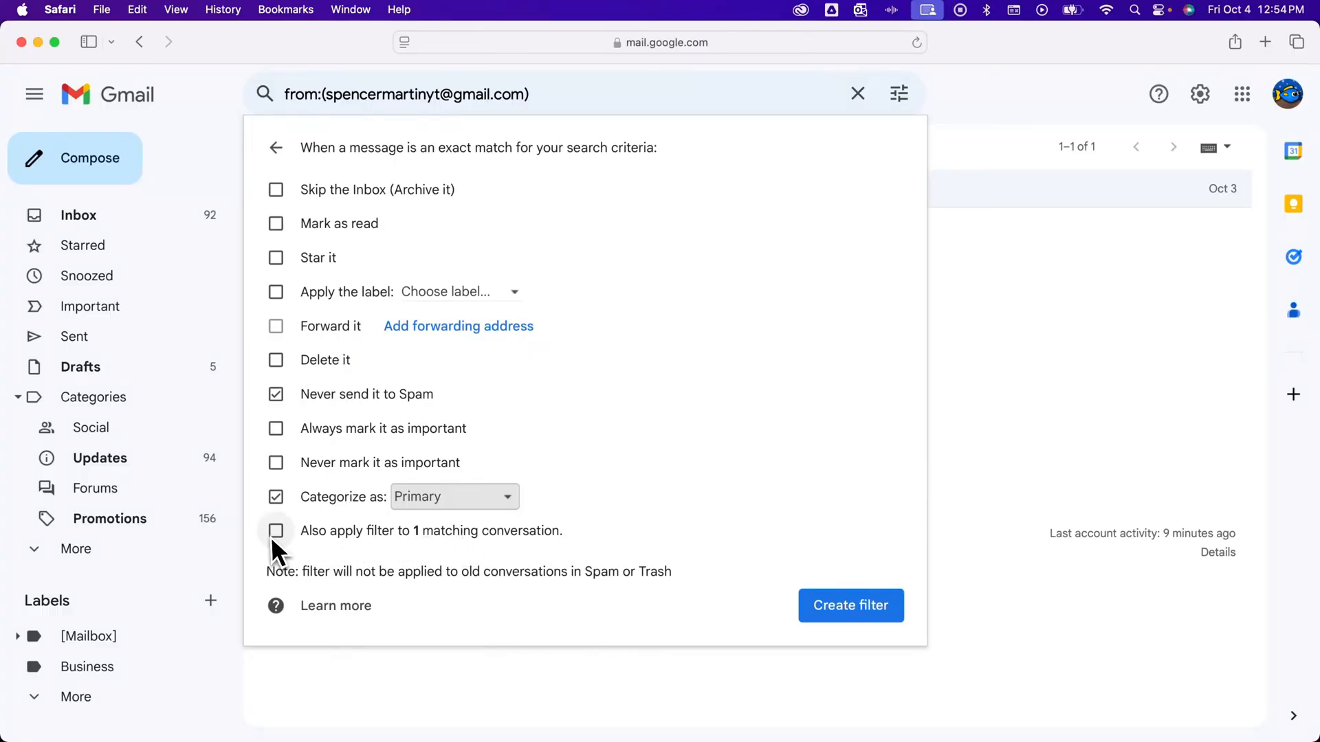
{"action": "left_click", "coordinate": [275, 531]}
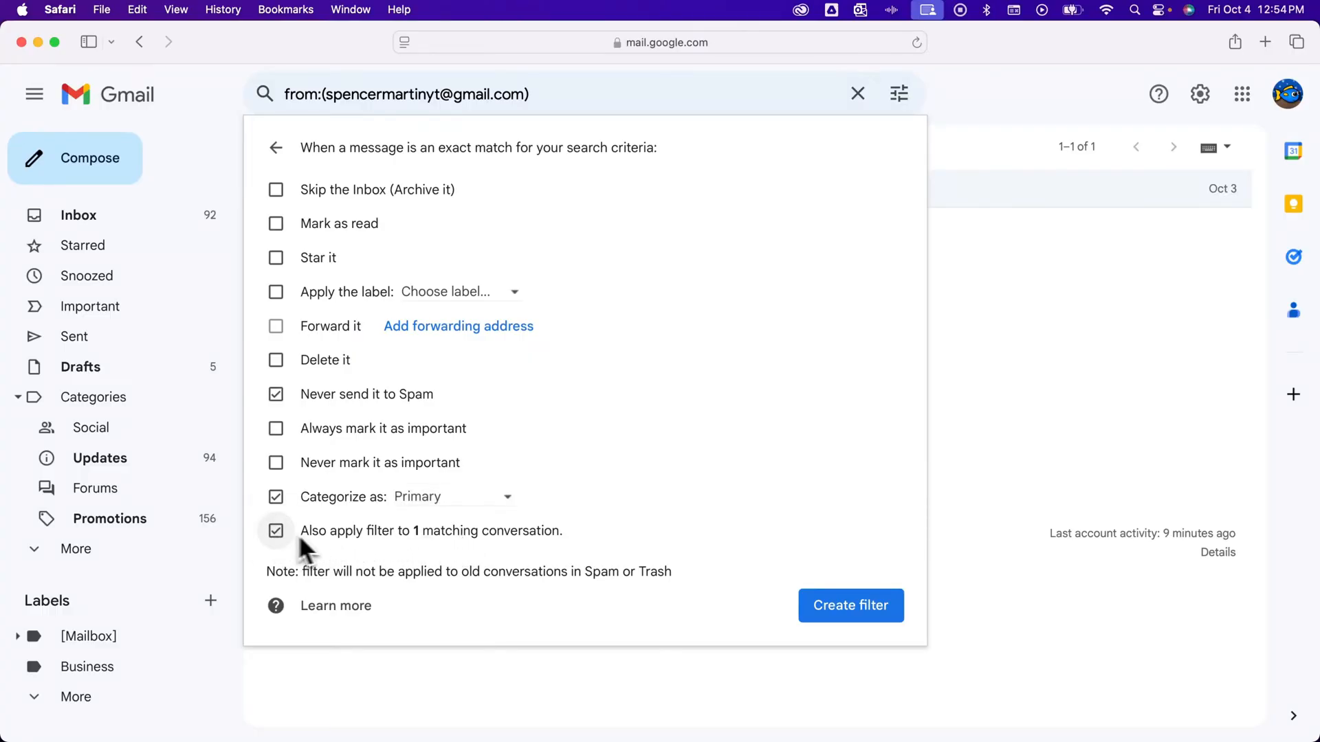
{"action": "left_click", "coordinate": [850, 605]}
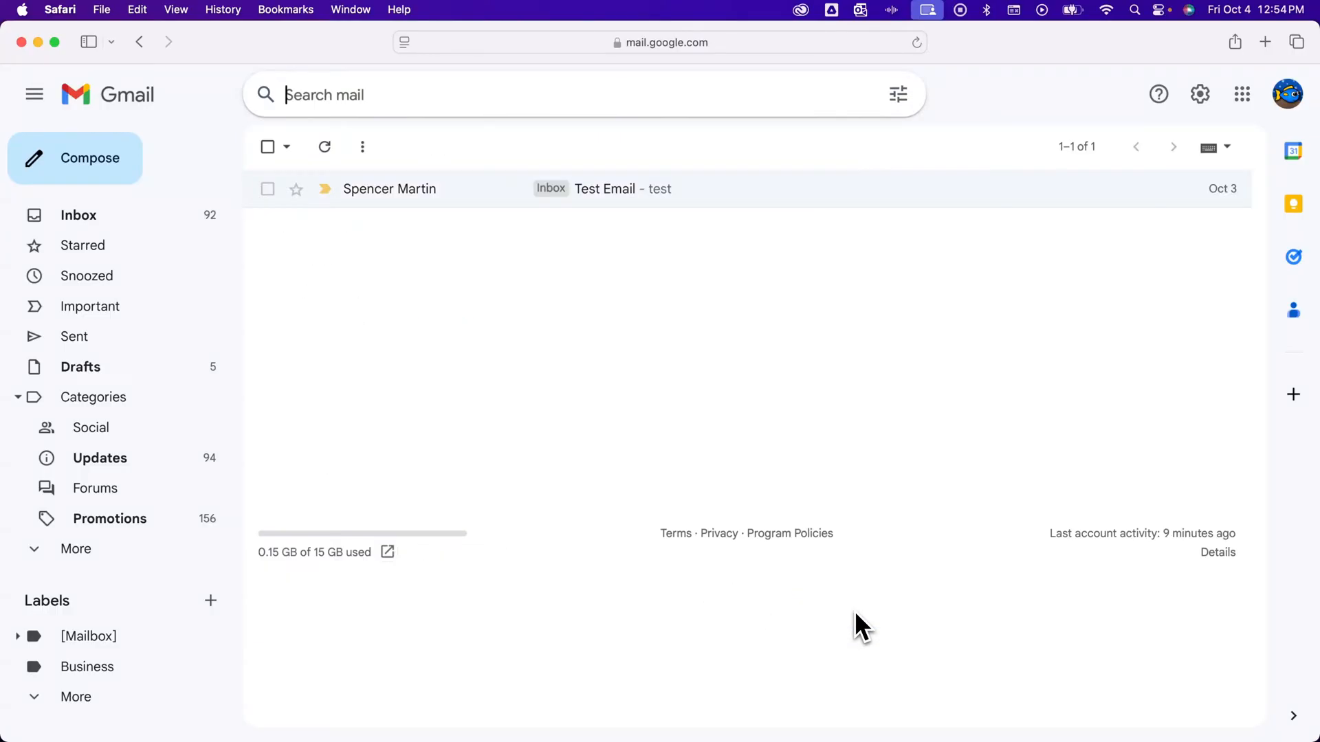
{"action": "mouse_move", "coordinate": [459, 471]}
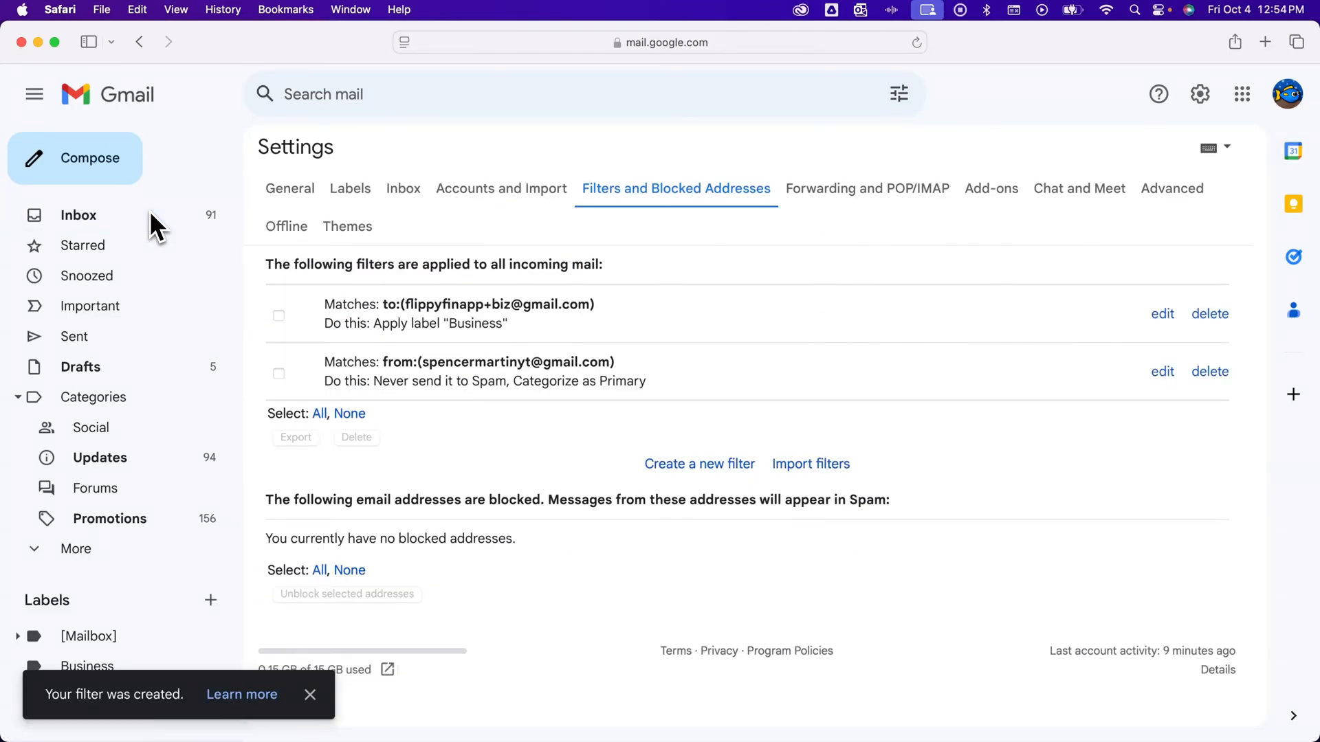
{"action": "mouse_move", "coordinate": [420, 352]}
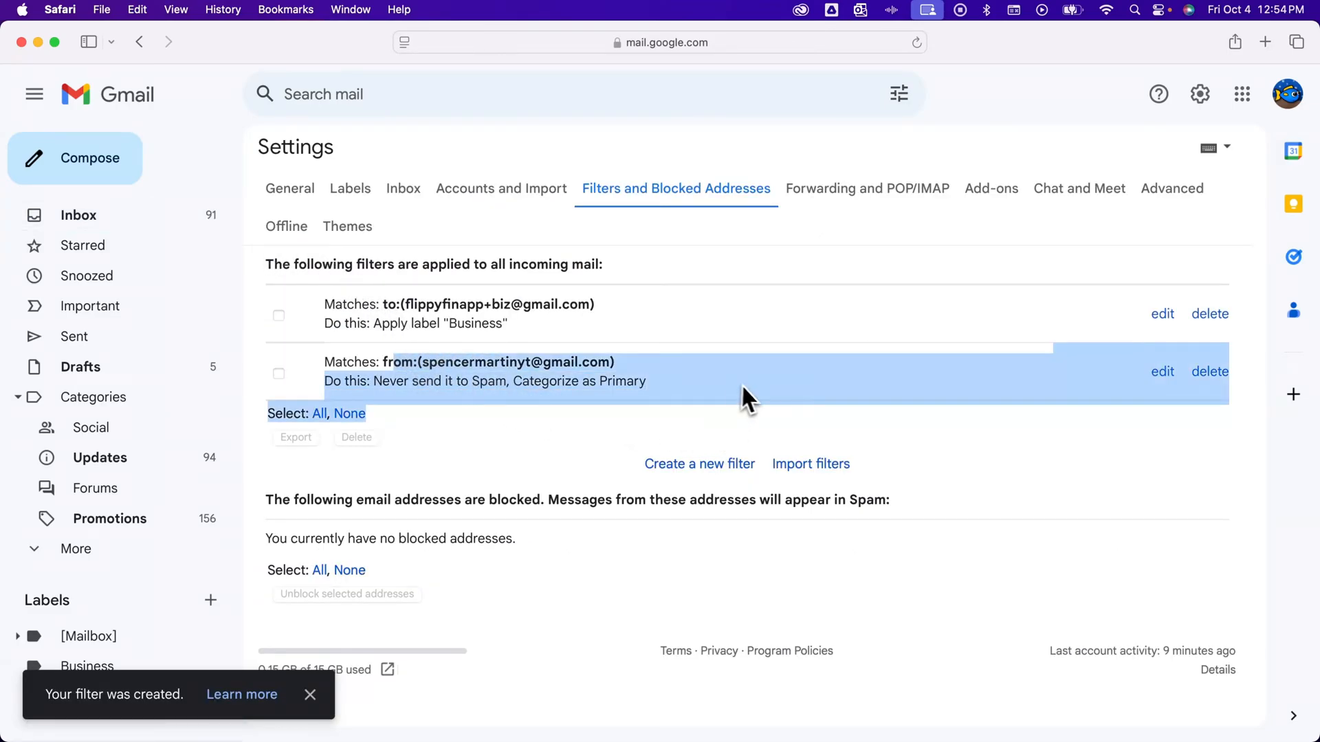
Show the Spam folder from the expanded More section of the sidebar.
{"action": "left_click", "coordinate": [75, 548]}
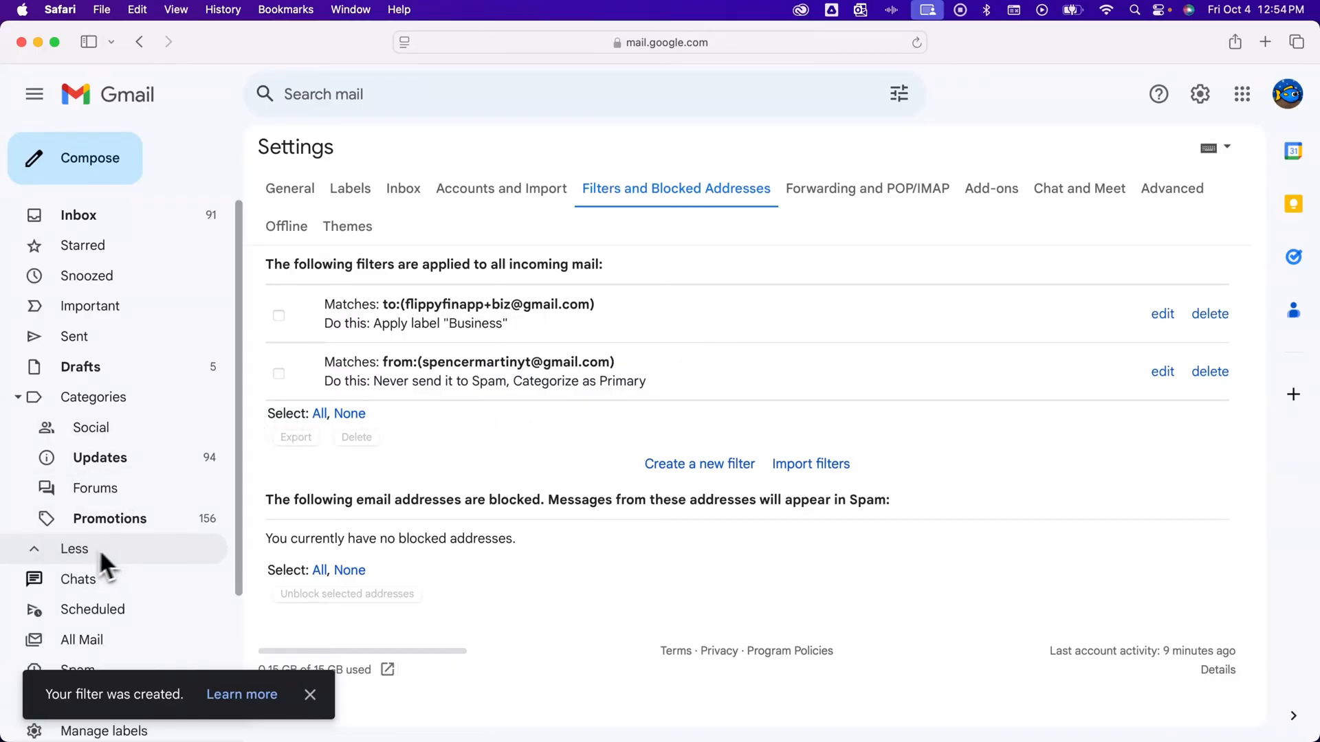
{"action": "left_click", "coordinate": [78, 534]}
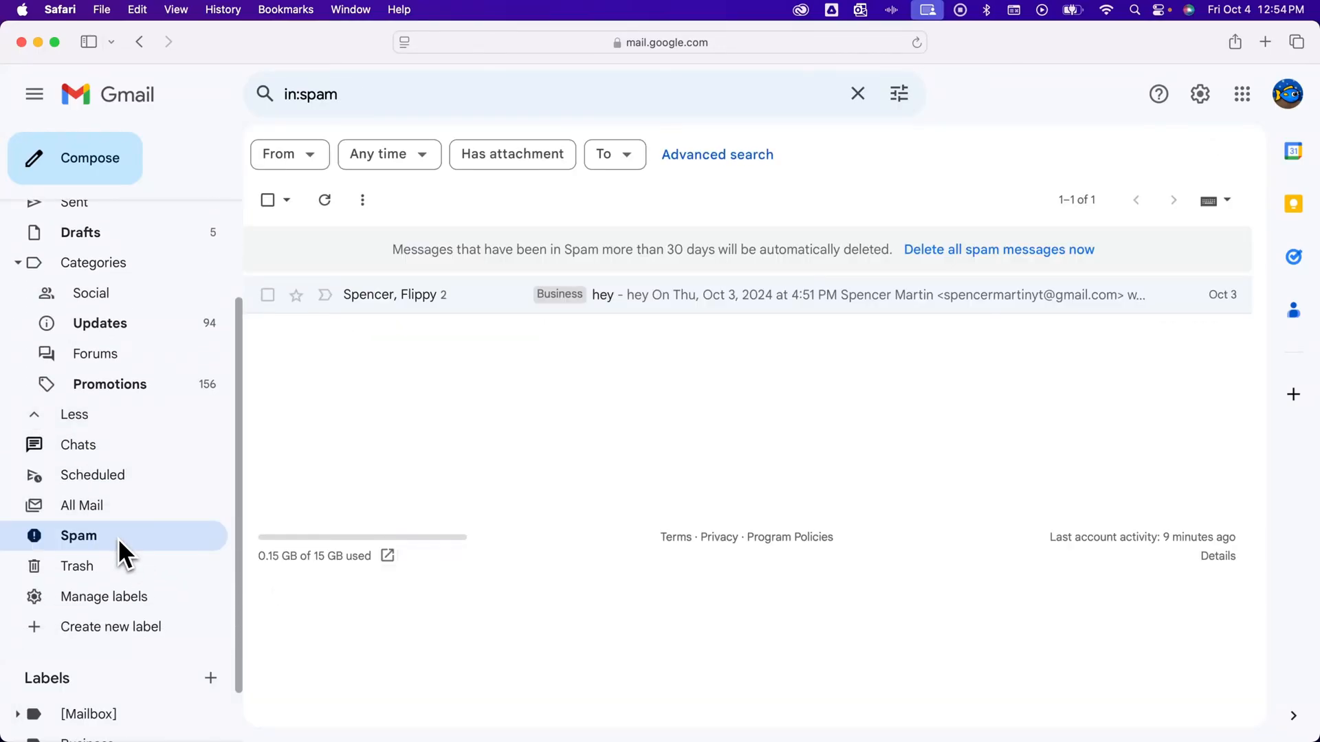
{"action": "mouse_move", "coordinate": [677, 307]}
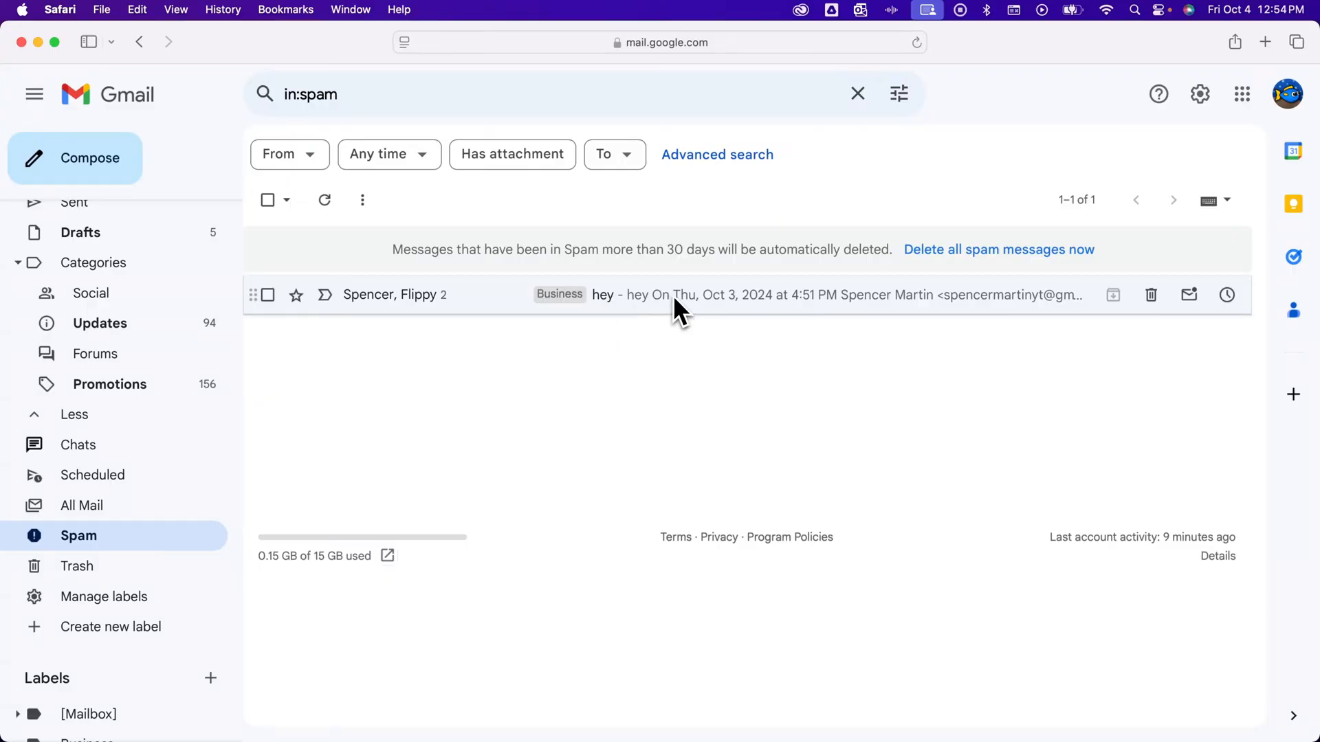
{"action": "mouse_move", "coordinate": [340, 373]}
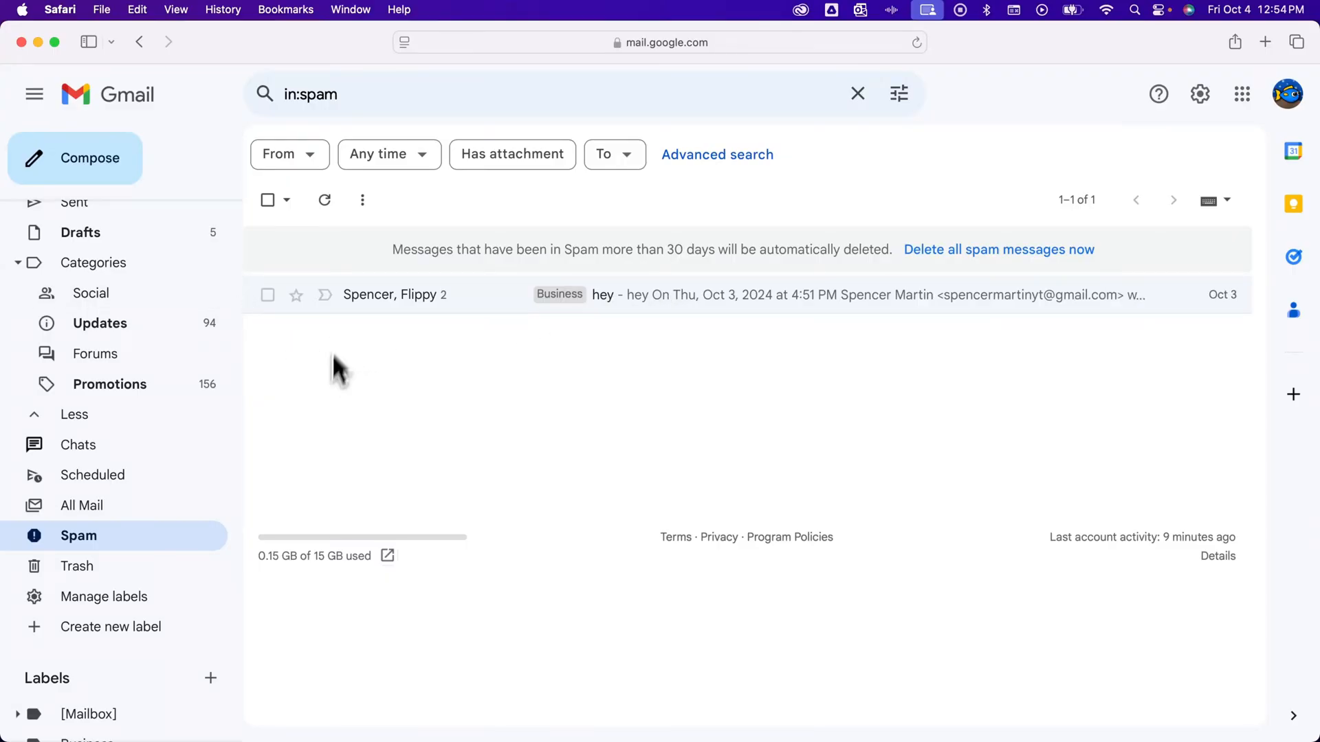
Search in:spam for the sender's address and select their one spam conversation.
{"action": "left_click", "coordinate": [548, 93]}
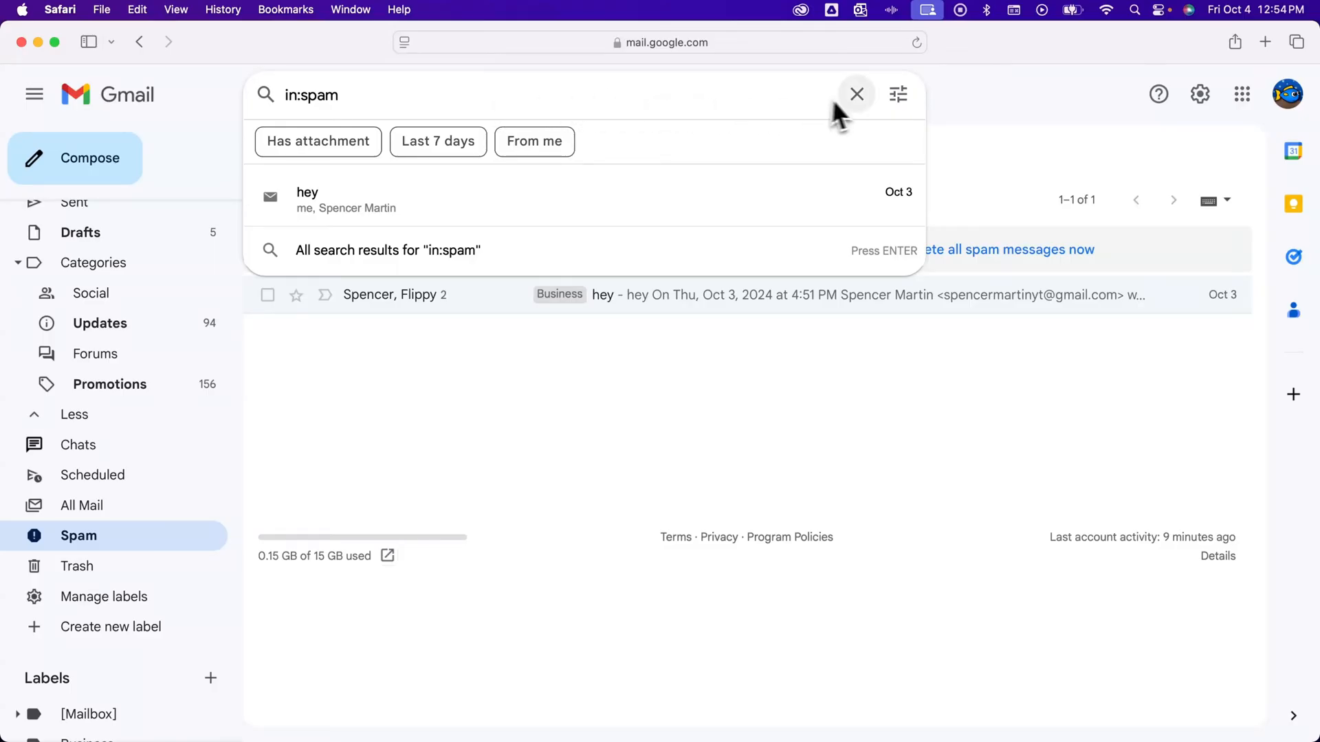
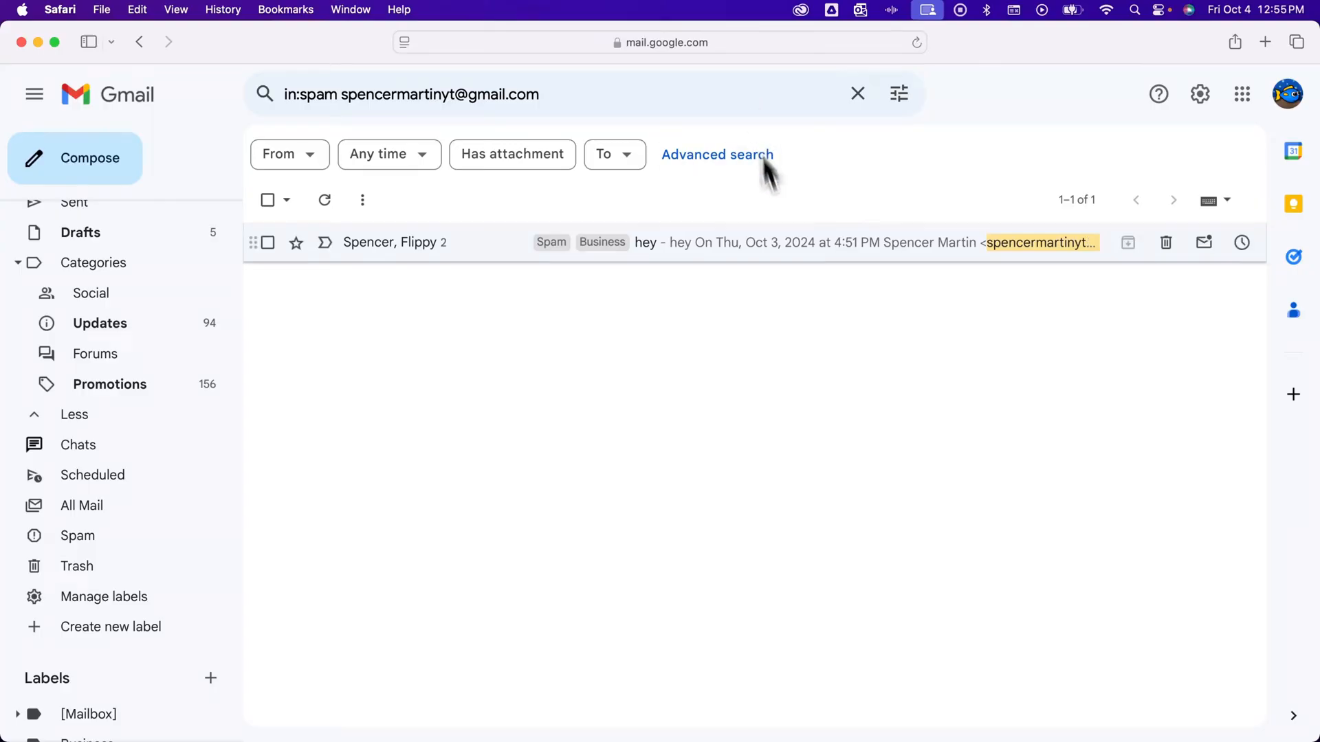
{"action": "mouse_move", "coordinate": [774, 312]}
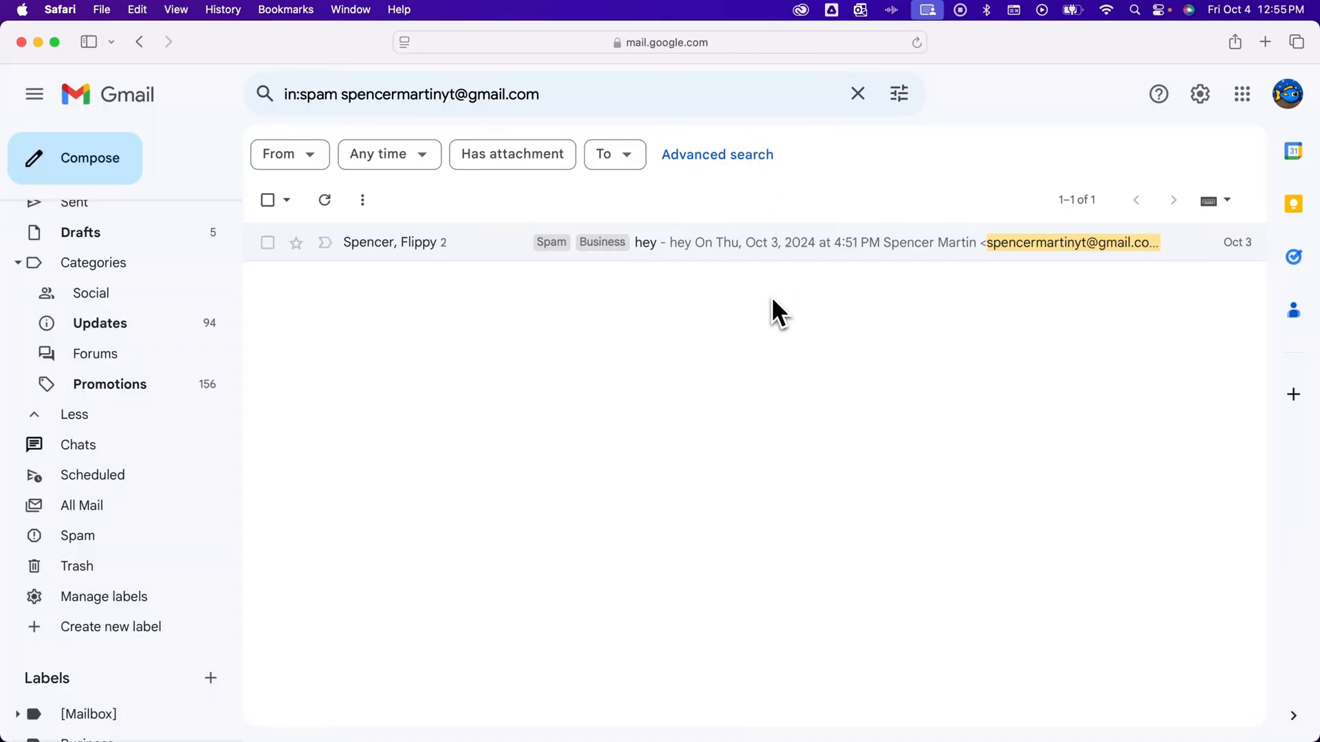
{"action": "mouse_move", "coordinate": [539, 312]}
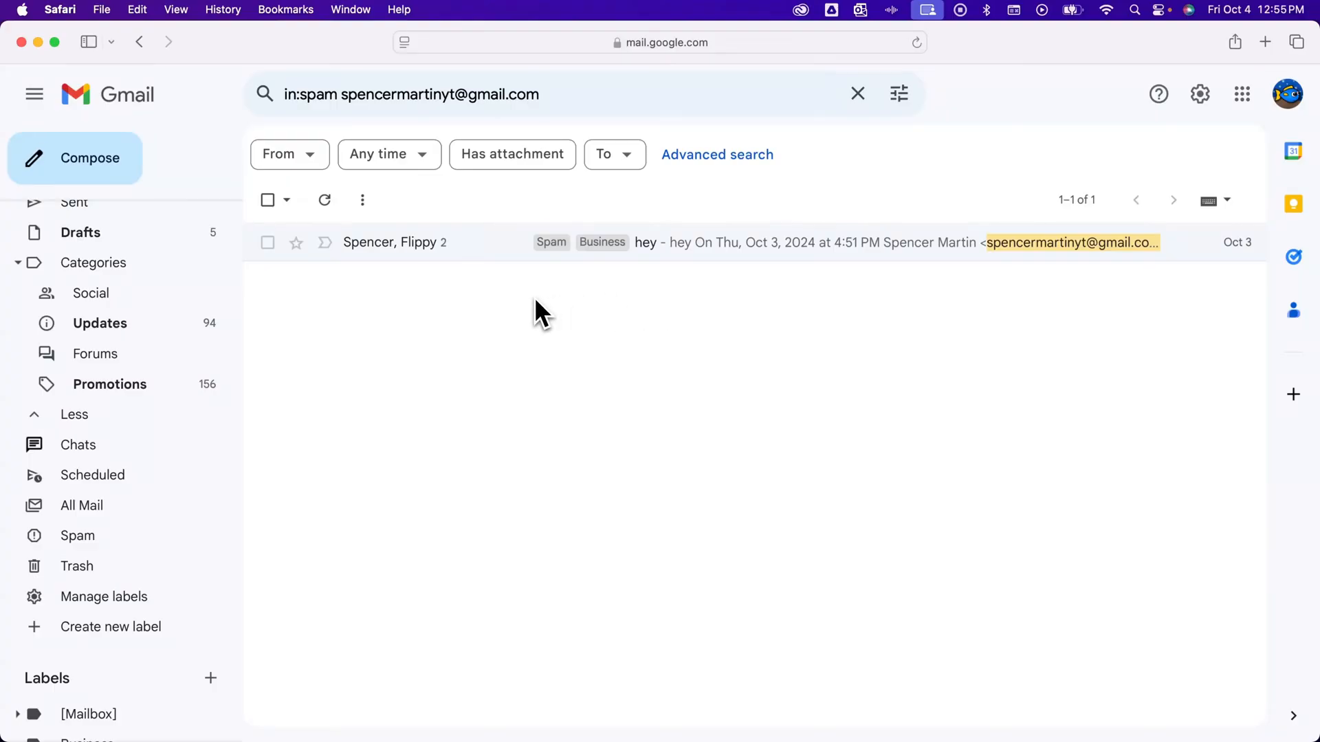
{"action": "left_click", "coordinate": [268, 201]}
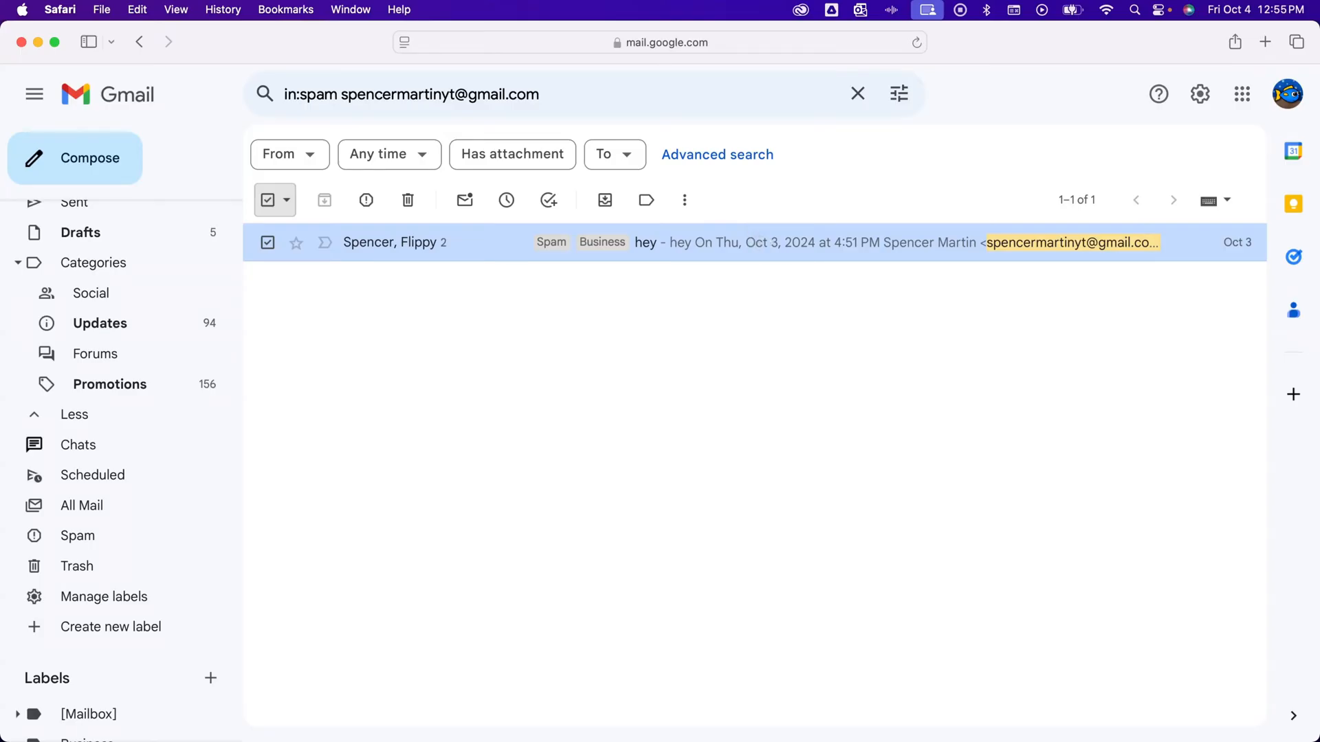
{"action": "mouse_move", "coordinate": [765, 234]}
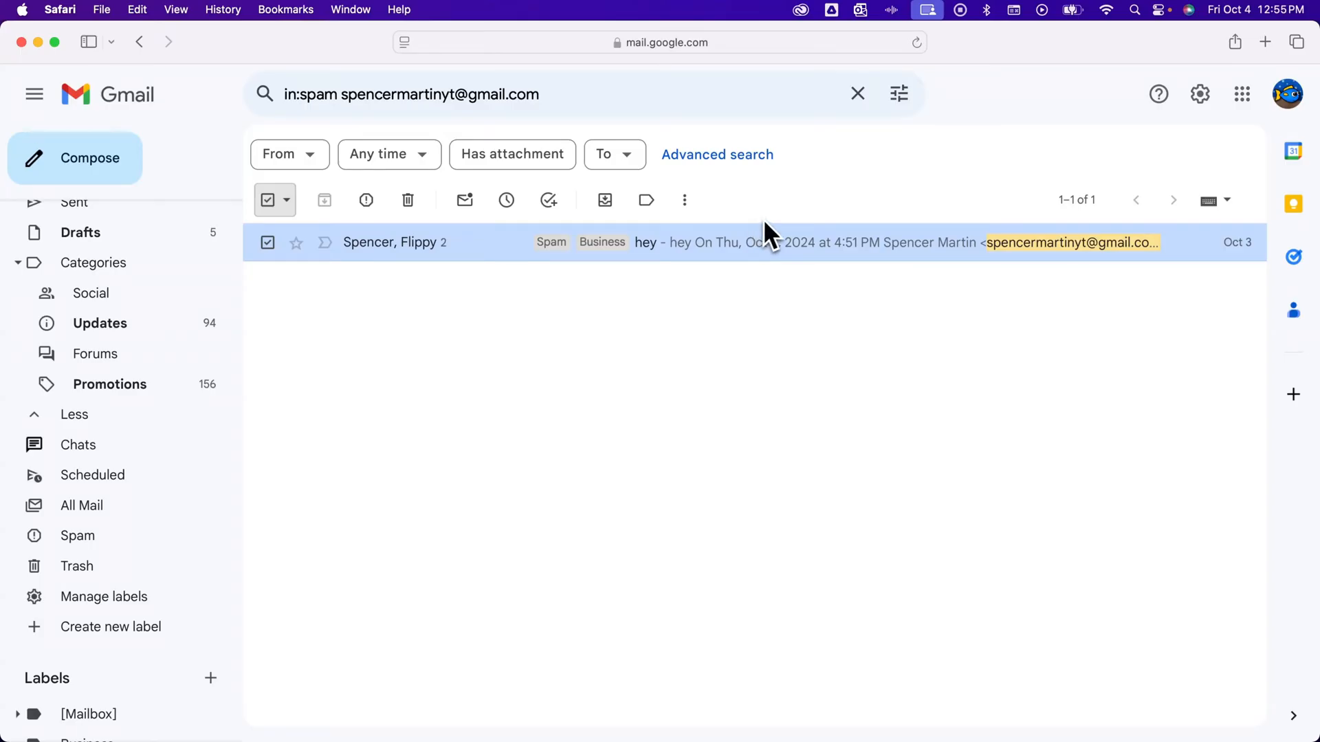
{"action": "mouse_move", "coordinate": [783, 231]}
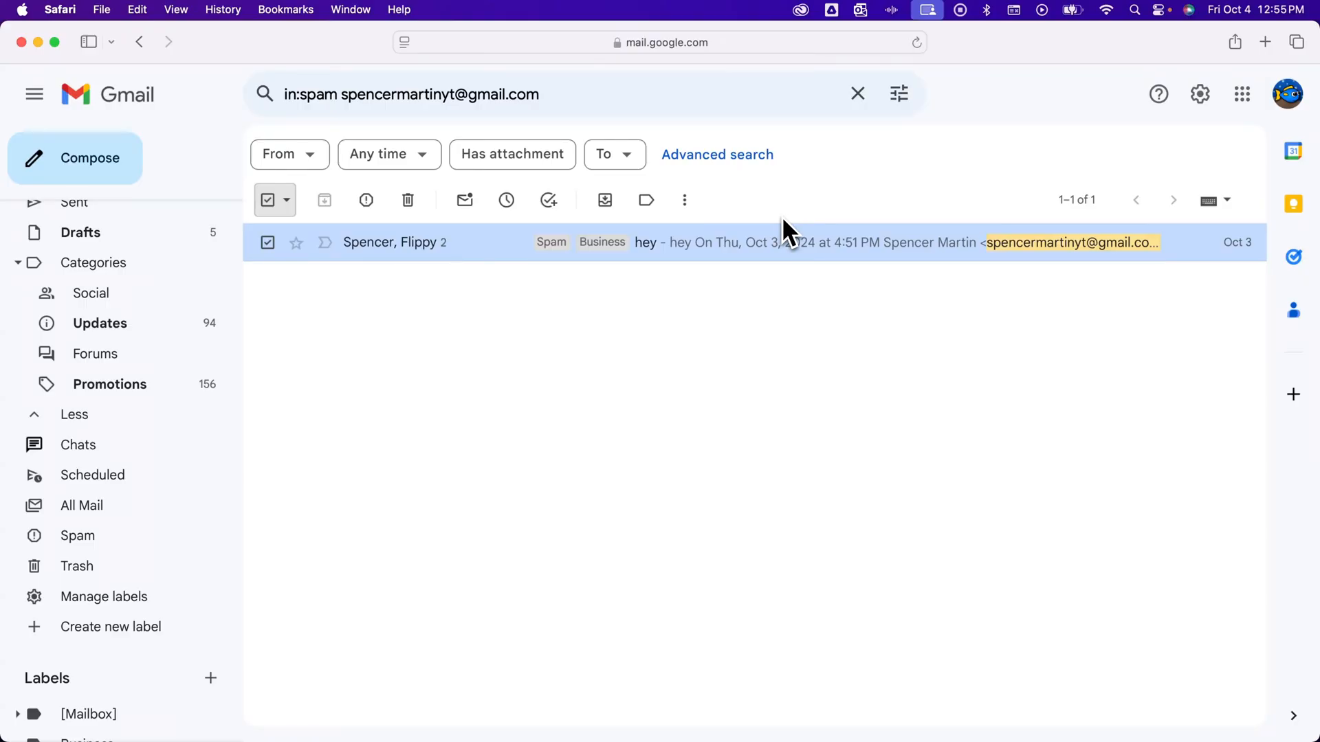
{"action": "mouse_move", "coordinate": [605, 201]}
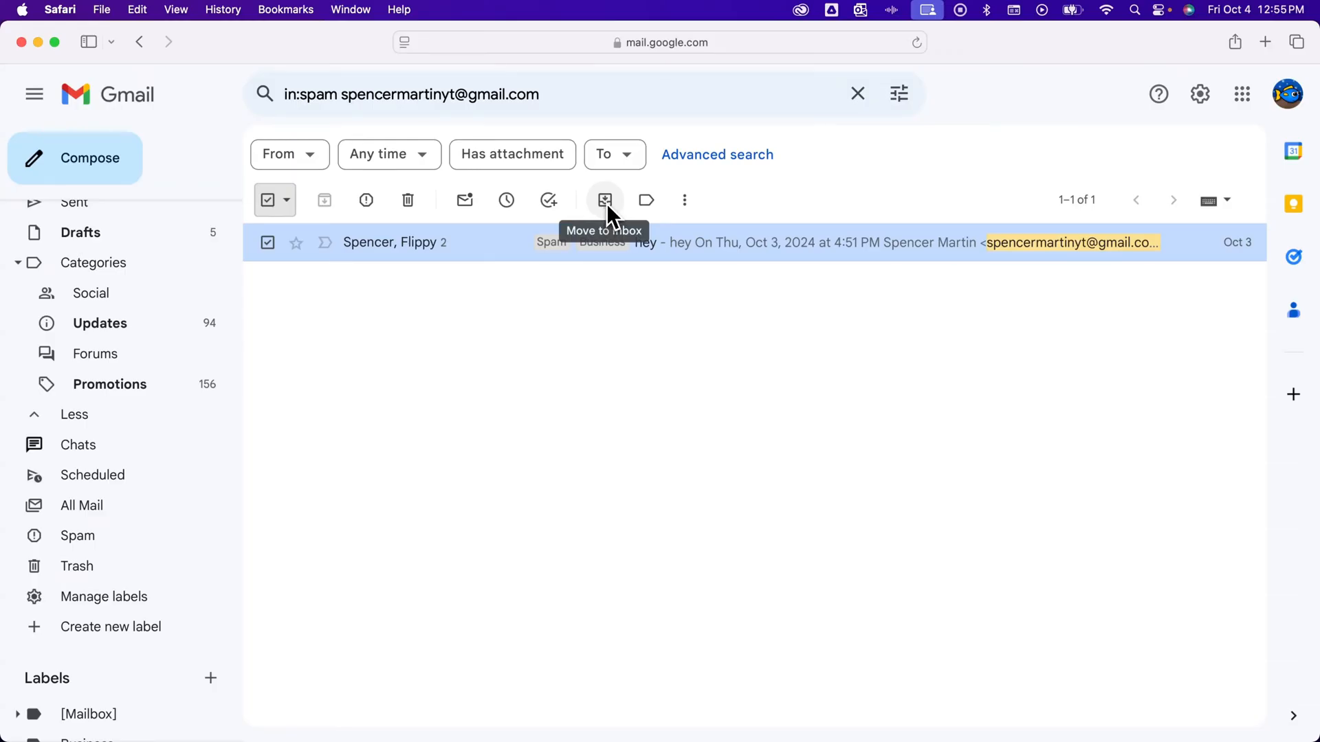
Move the conversation to the Inbox and view it there under Primary.
{"action": "left_click", "coordinate": [604, 201]}
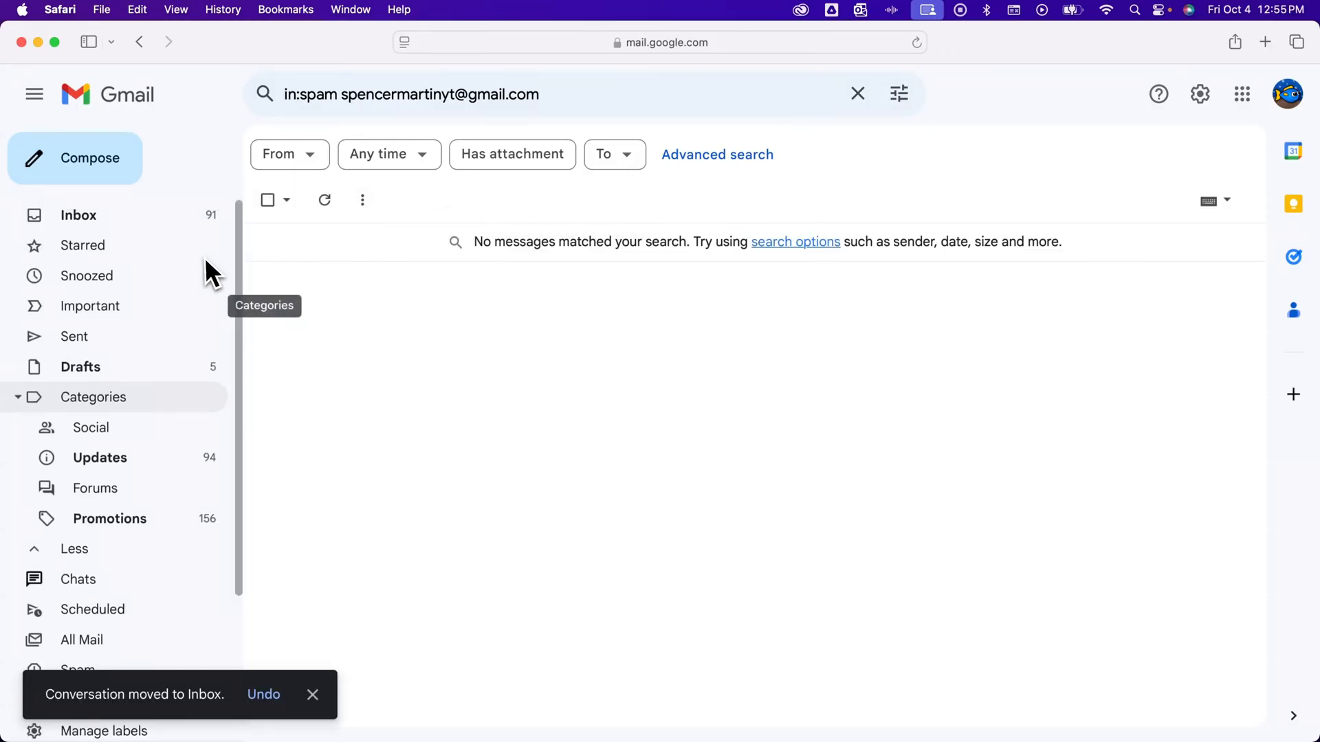
{"action": "left_click", "coordinate": [78, 214]}
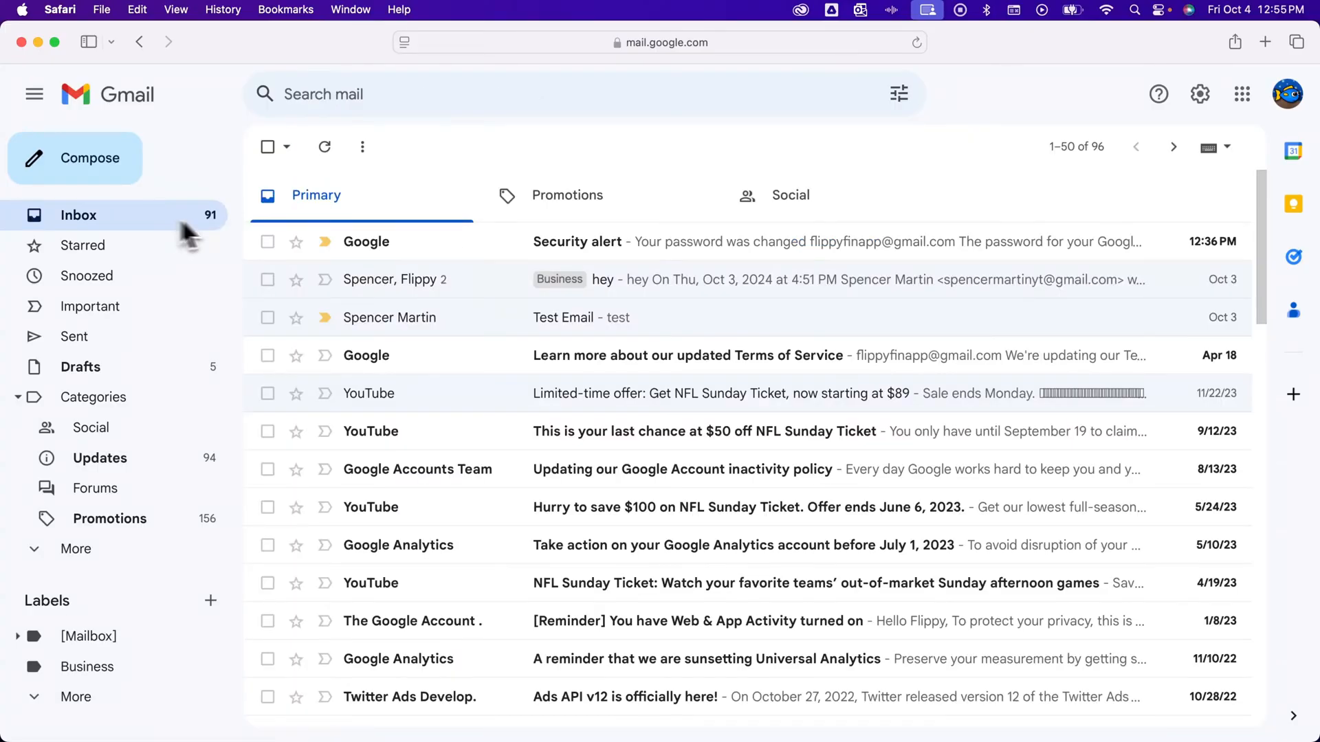
{"action": "mouse_move", "coordinate": [187, 218]}
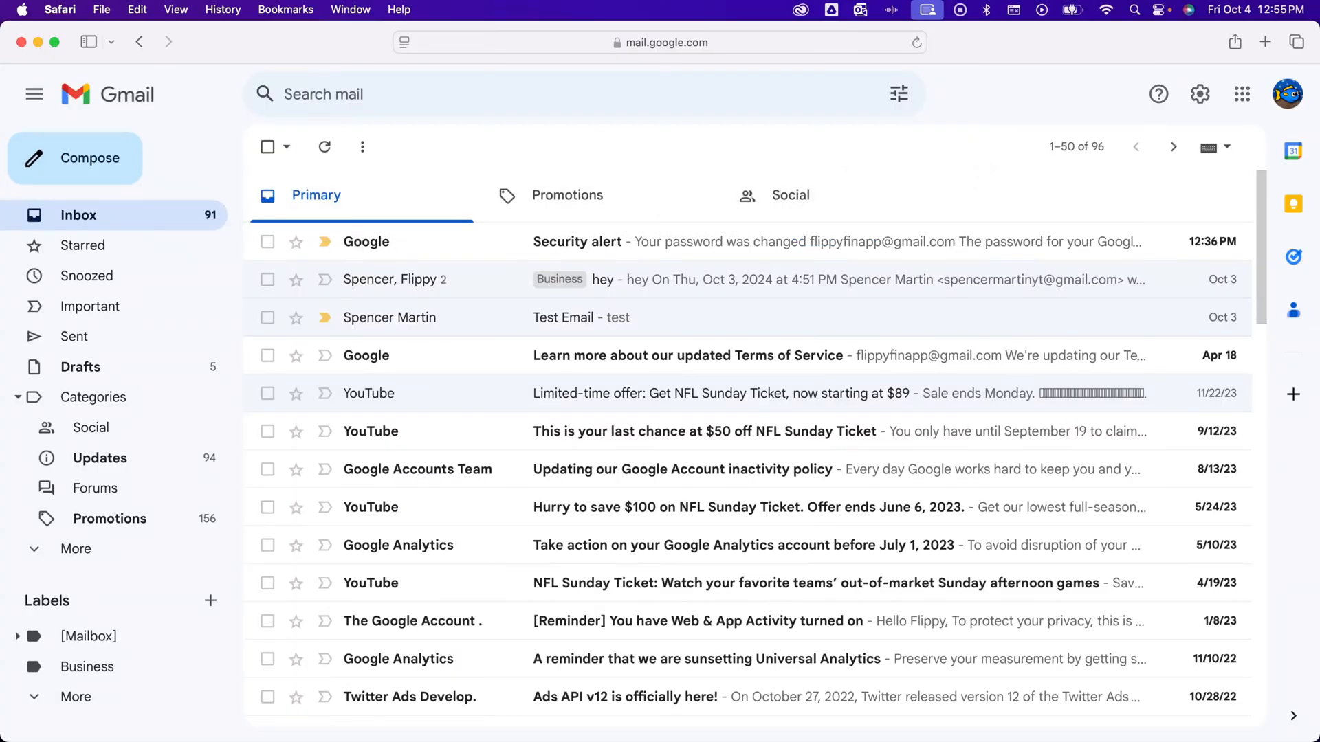